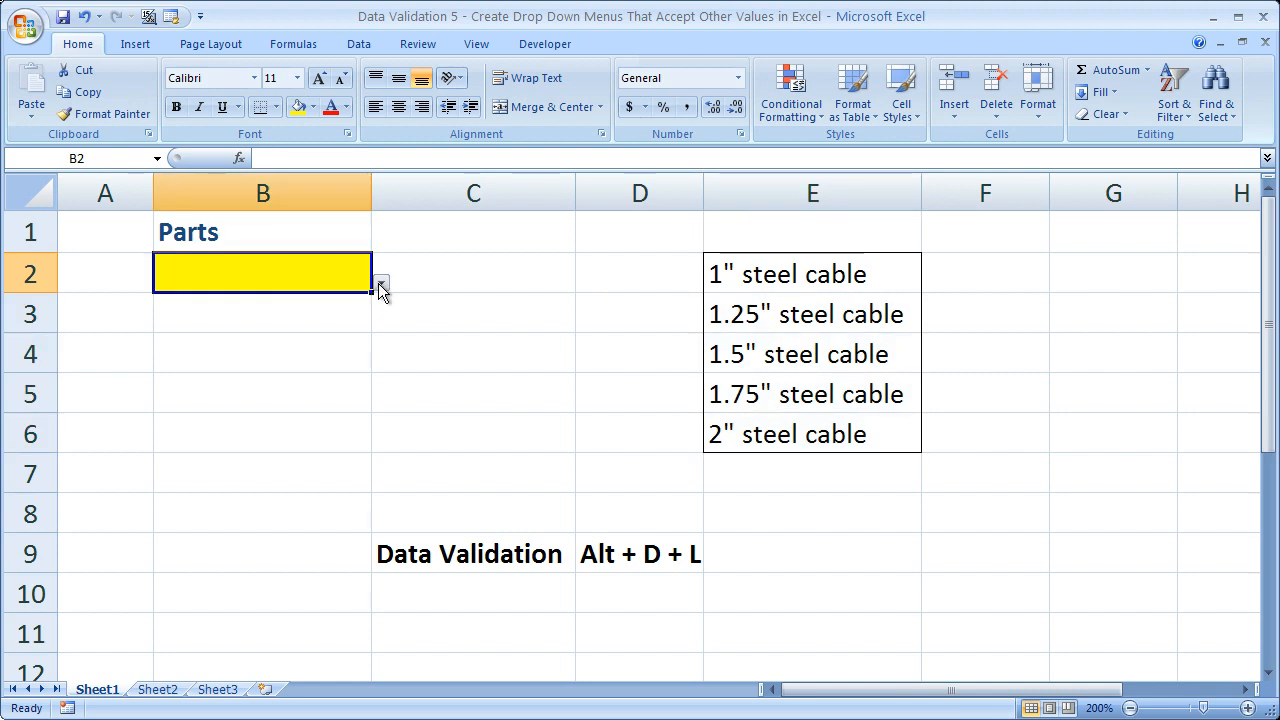
# - Check B2's steel cable list and confirm a typed 'asdf' entry gets rejected
pyautogui.click(380, 283)
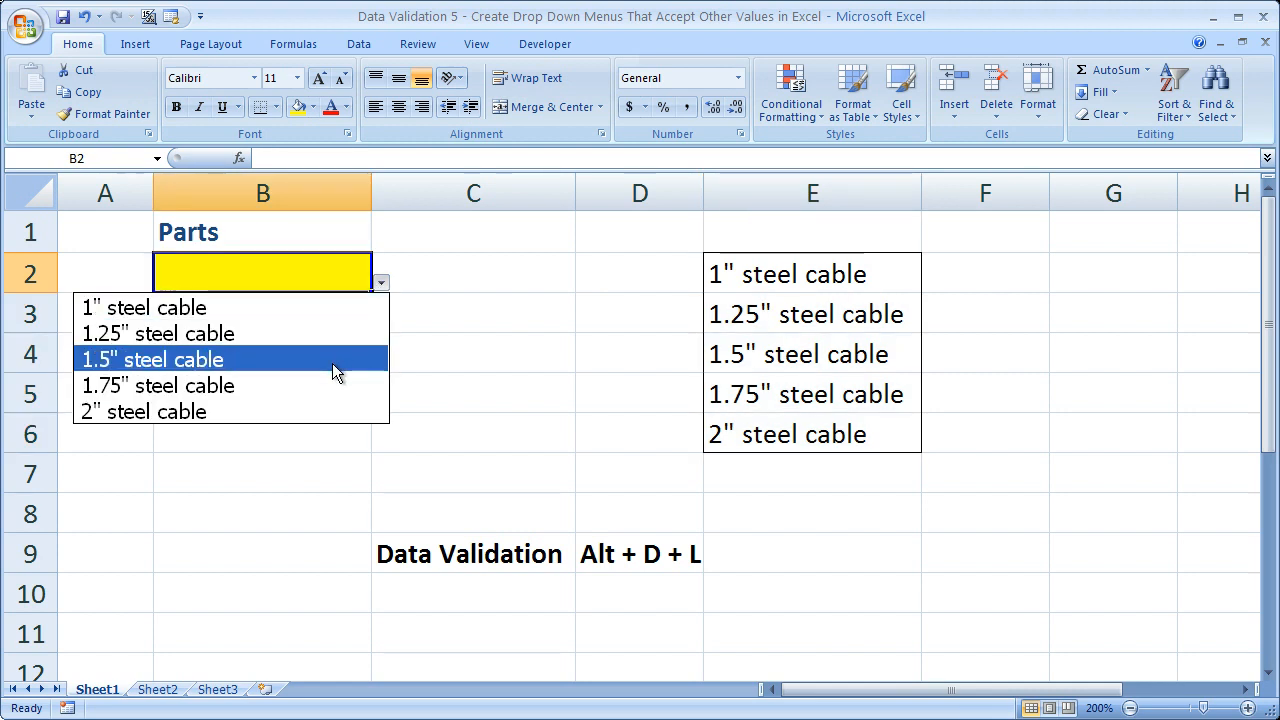
pyautogui.click(153, 359)
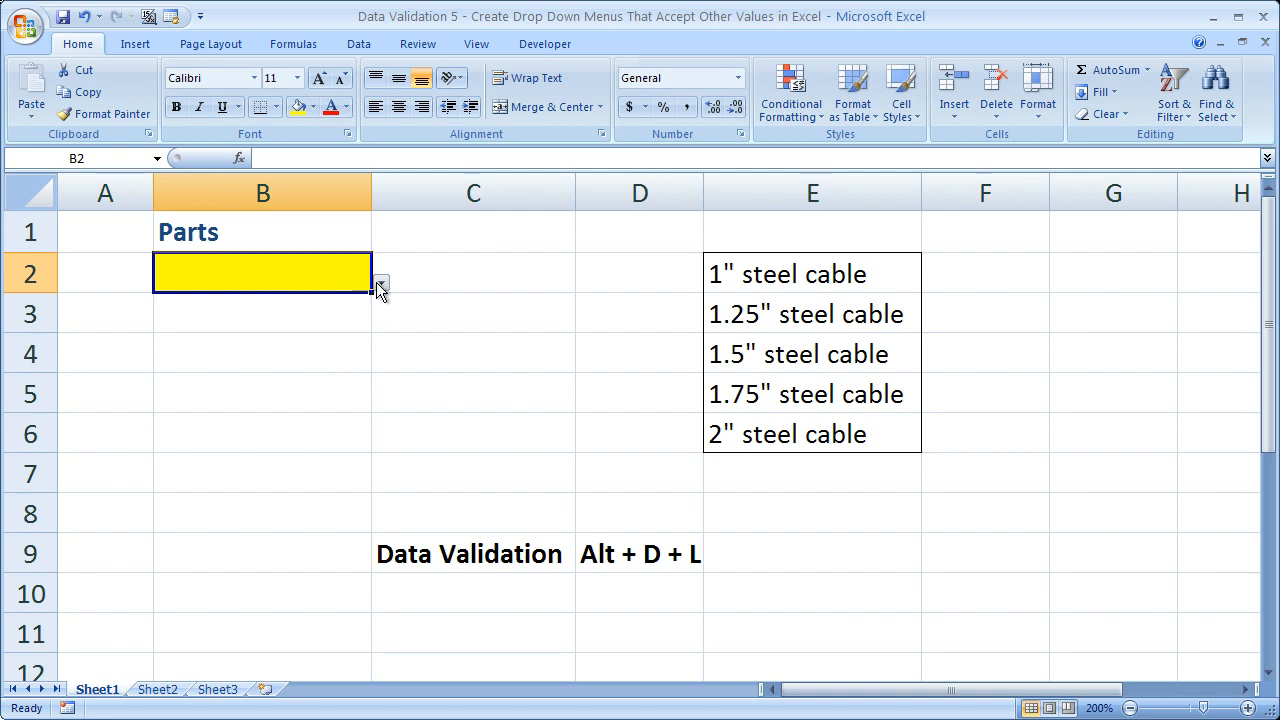
pyautogui.click(380, 281)
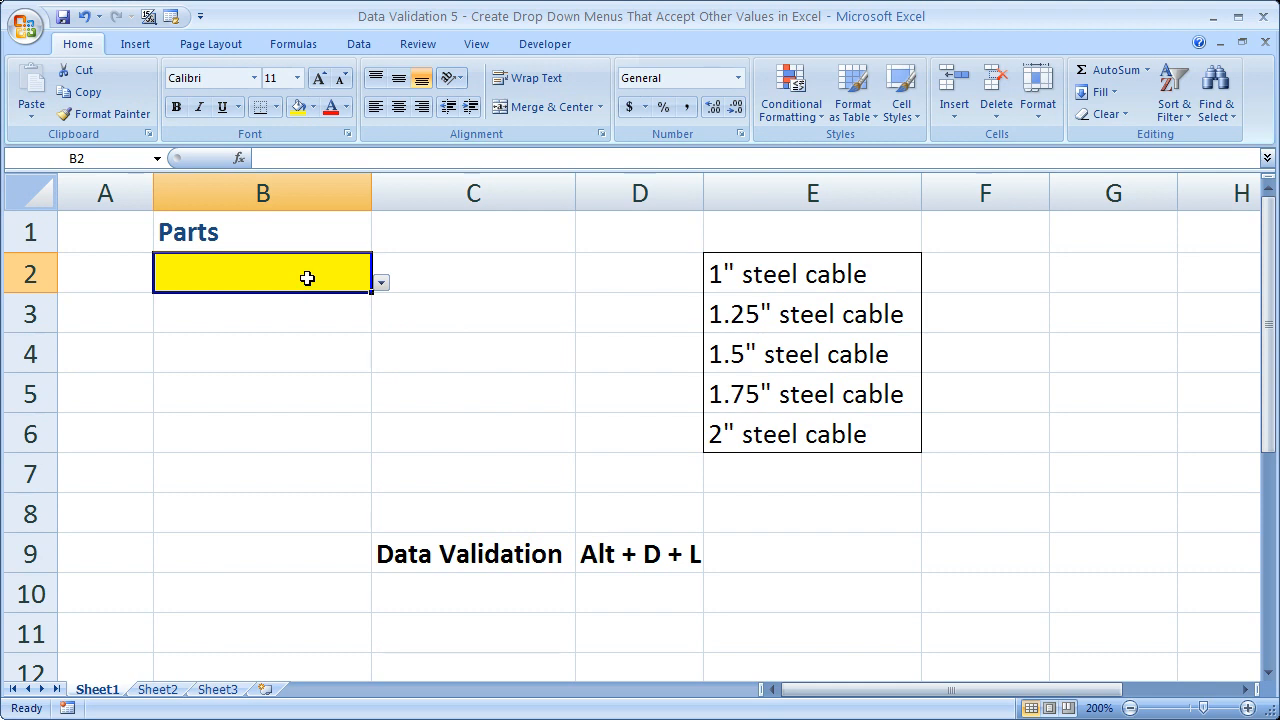
pyautogui.write('asdf')
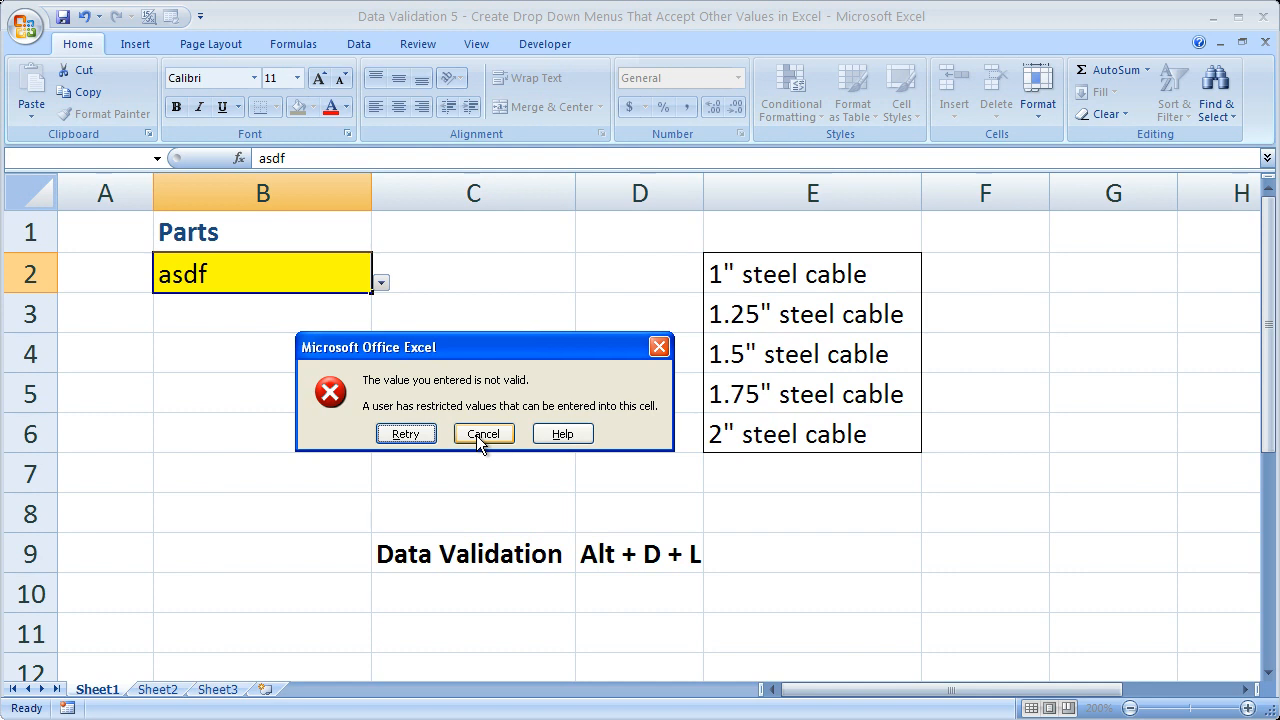
pyautogui.click(483, 433)
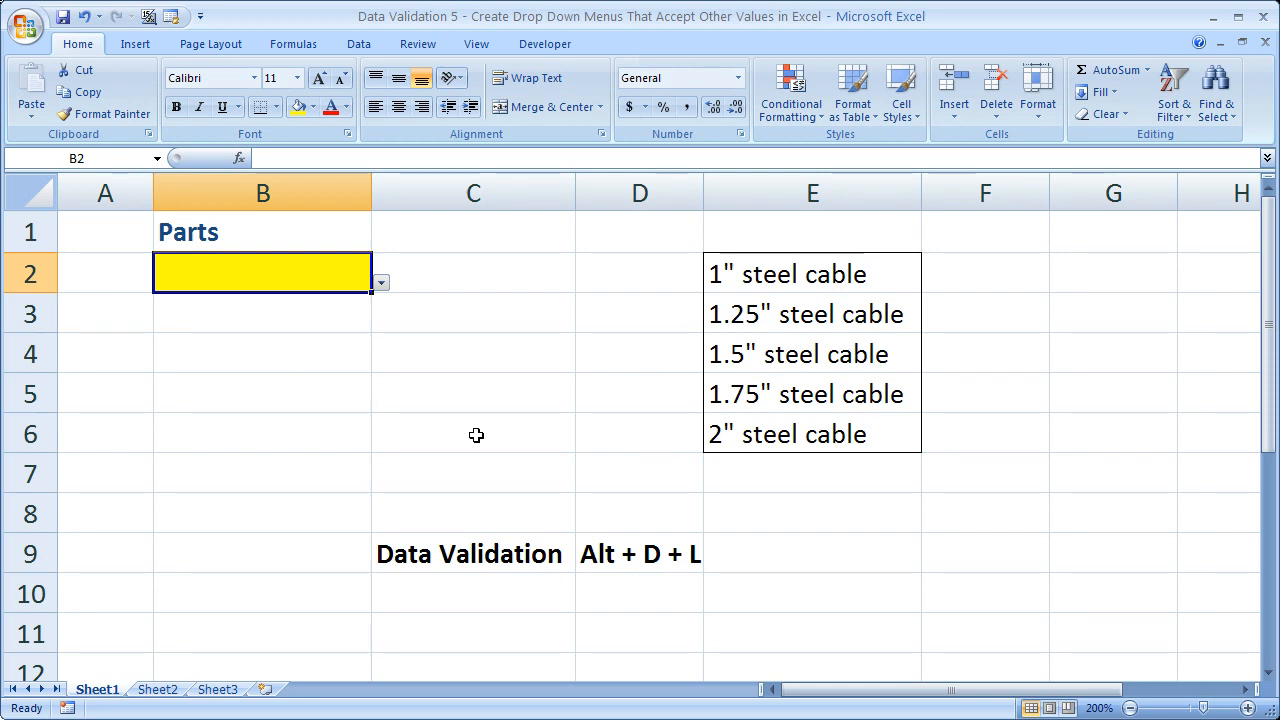
pyautogui.moveTo(763, 273)
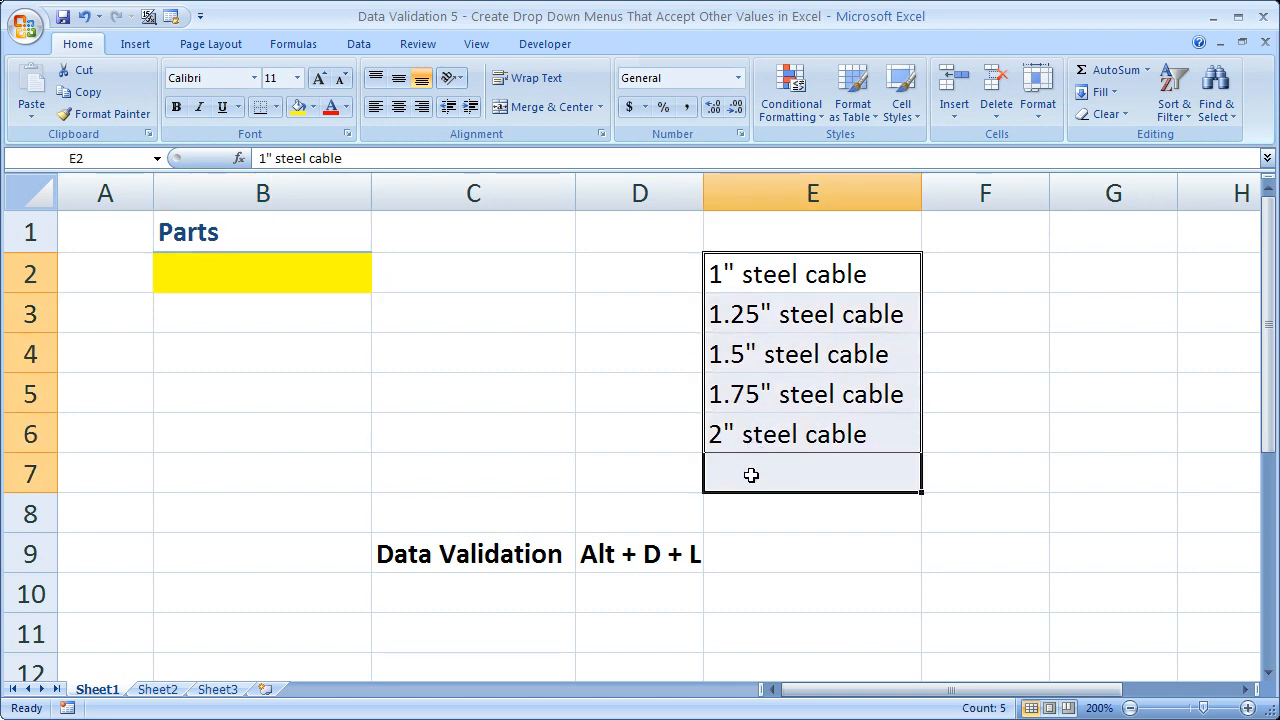
pyautogui.moveTo(718, 444)
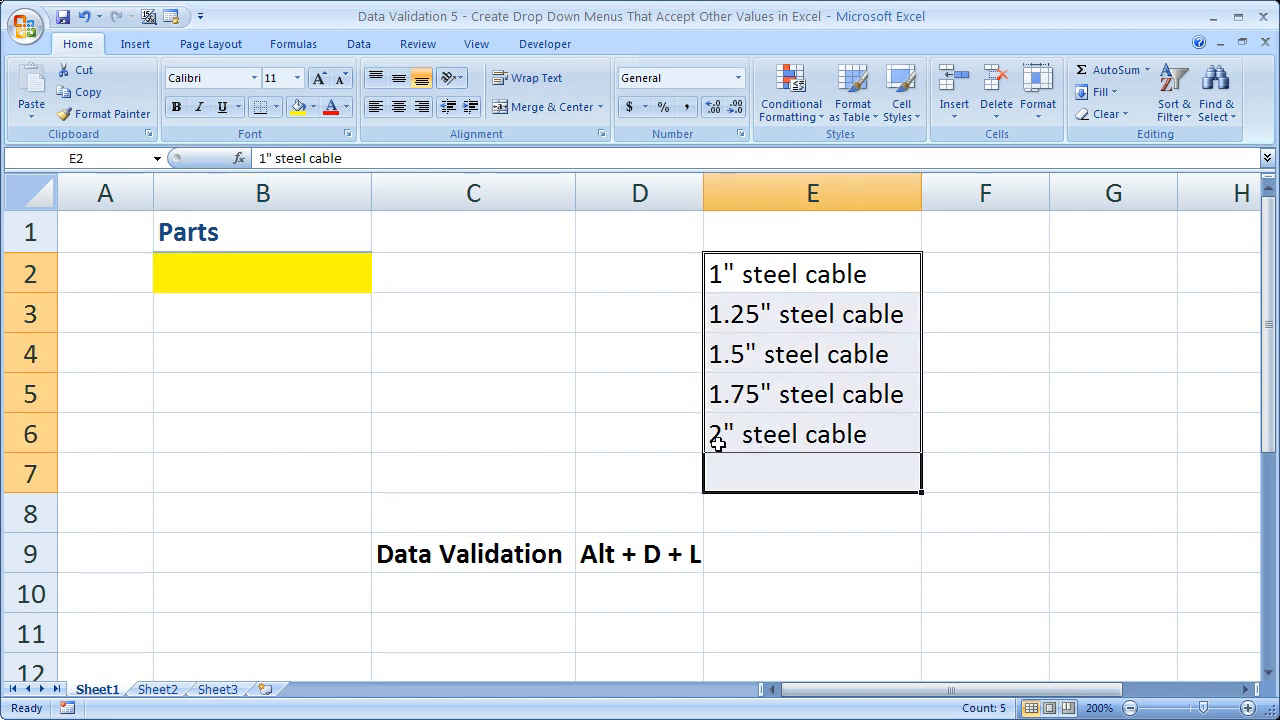
# - Turn off B2's validation error alert for invalid entries
pyautogui.click(786, 434)
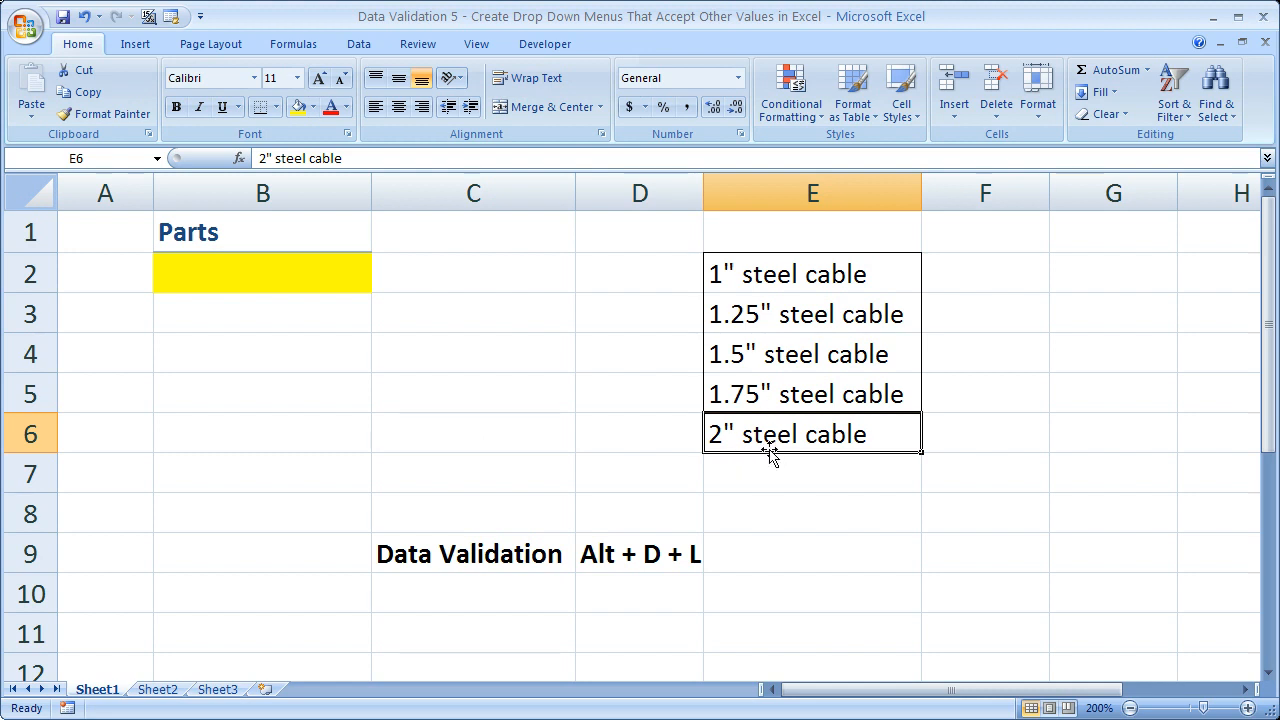
pyautogui.click(262, 273)
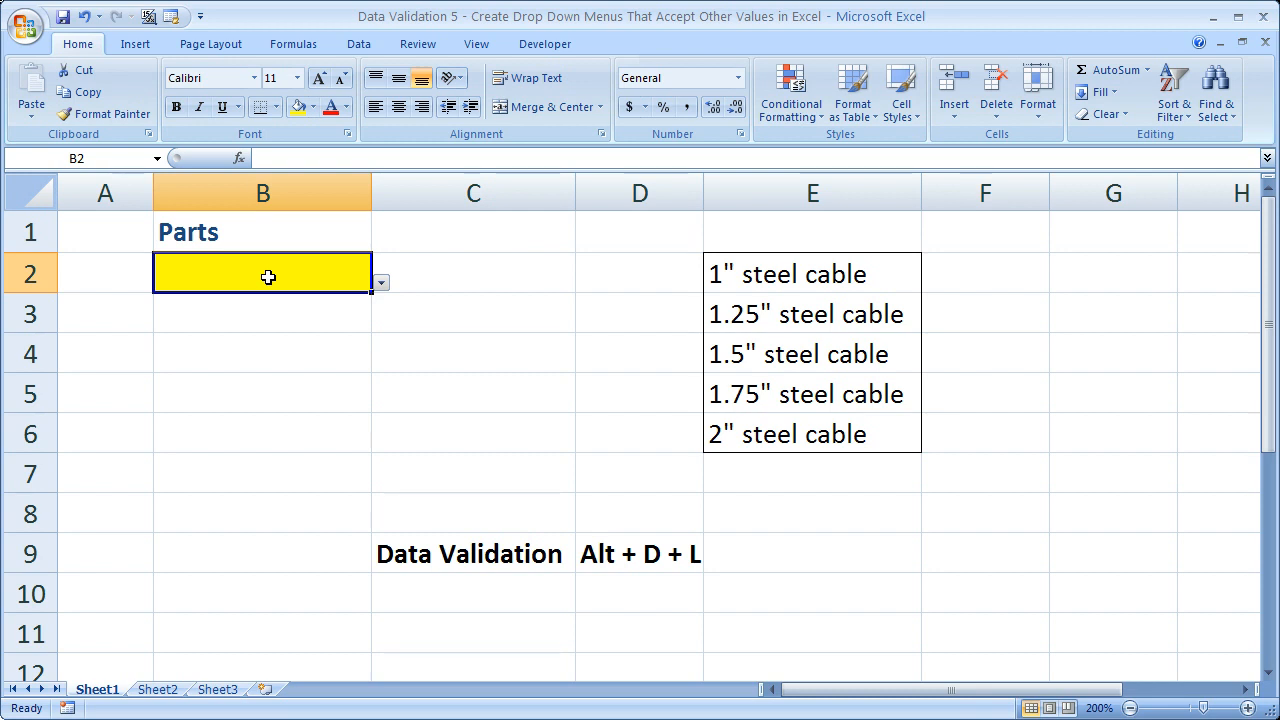
pyautogui.moveTo(737, 252)
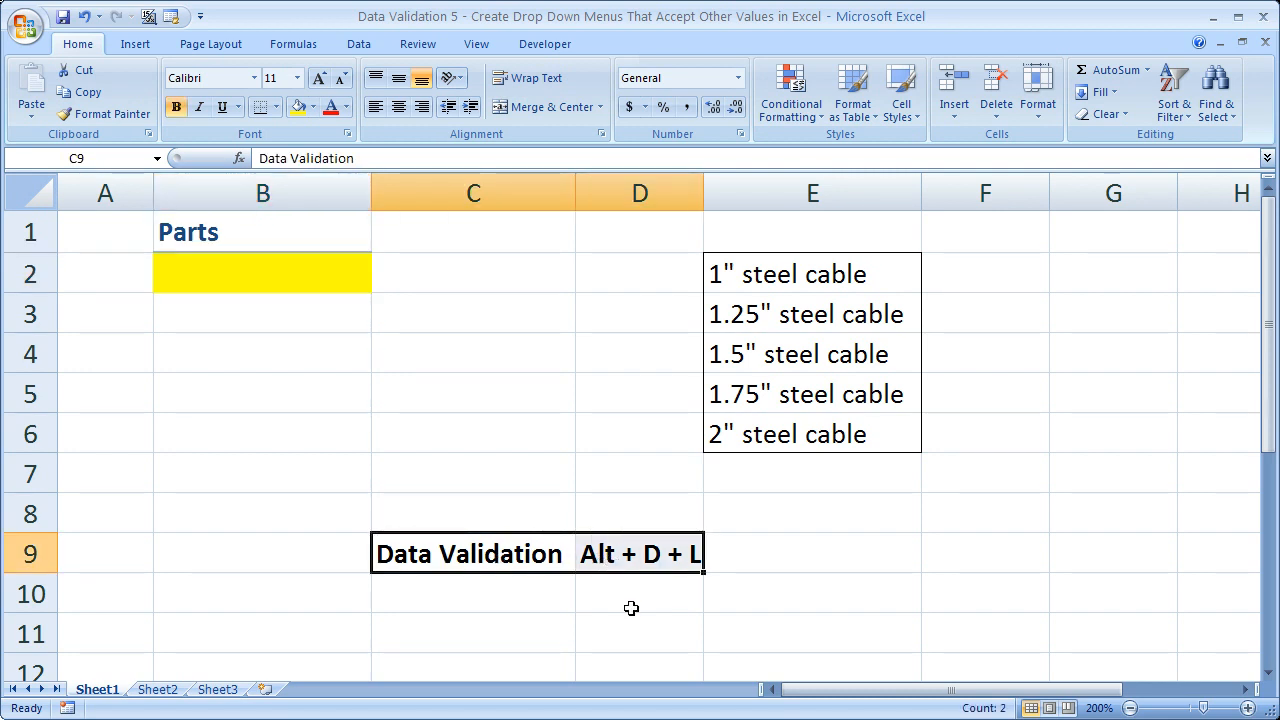
pyautogui.moveTo(431, 414)
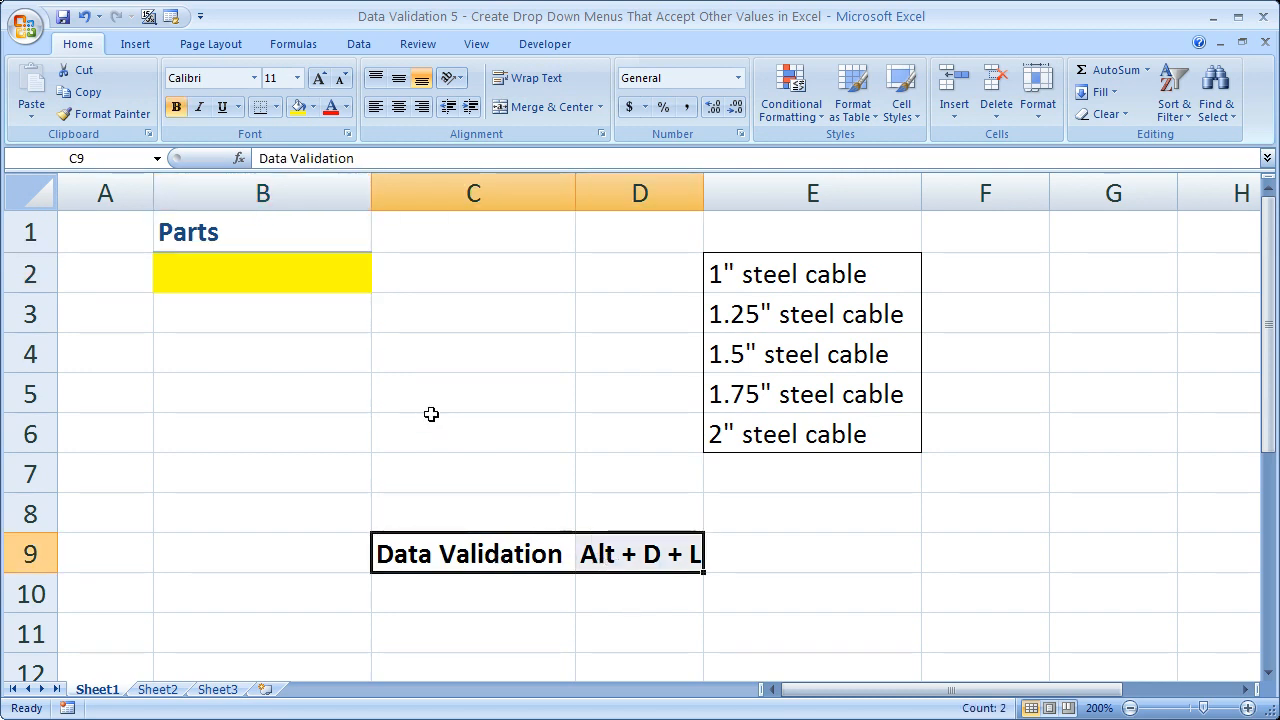
pyautogui.click(262, 273)
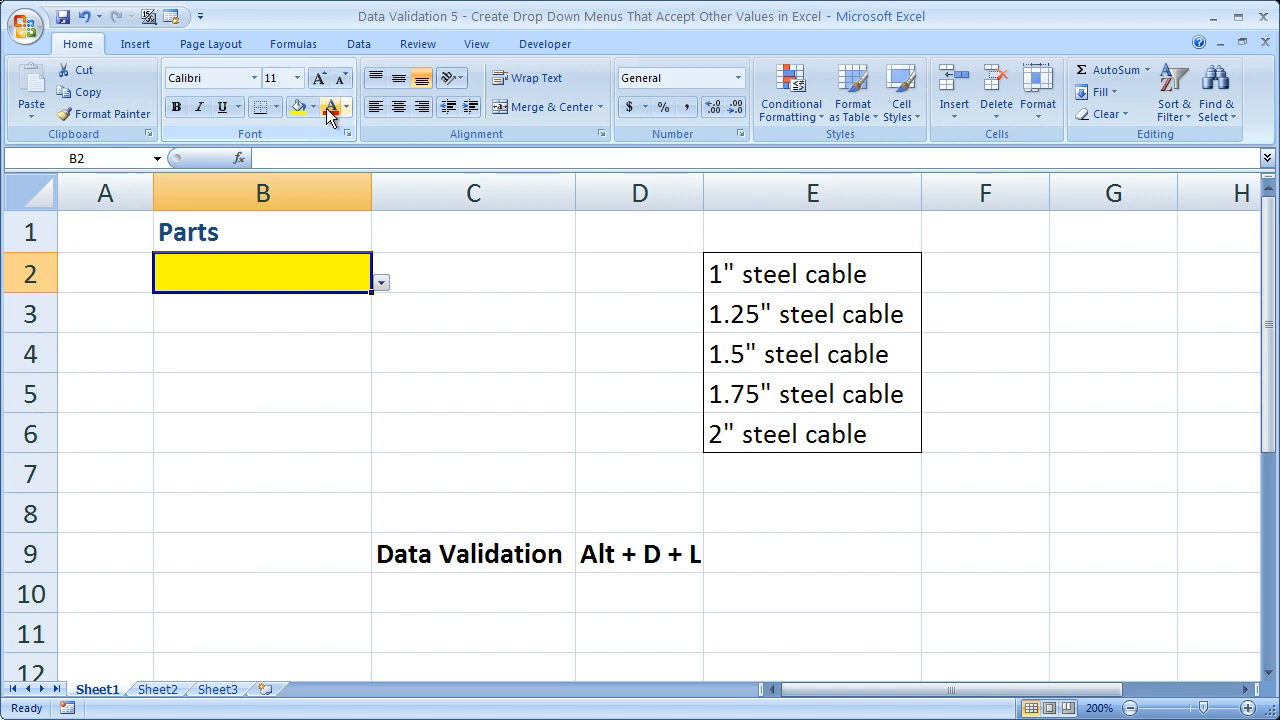
pyautogui.click(358, 43)
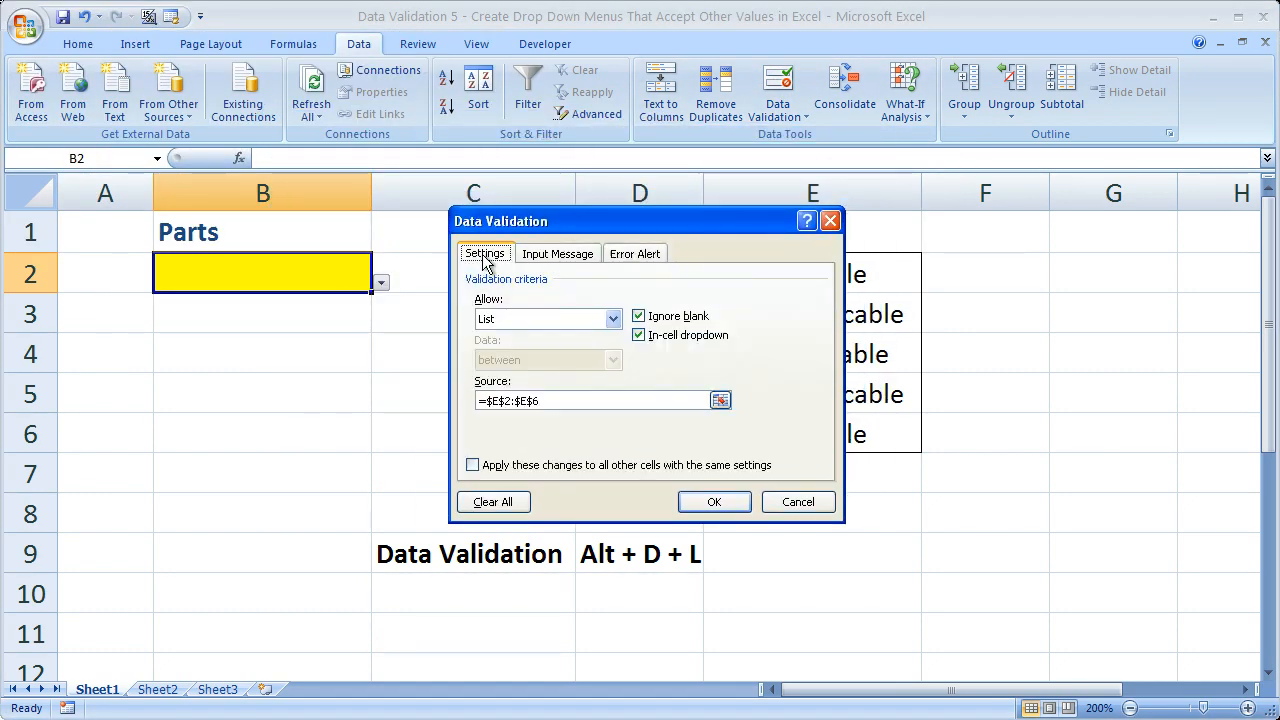
pyautogui.moveTo(565, 220)
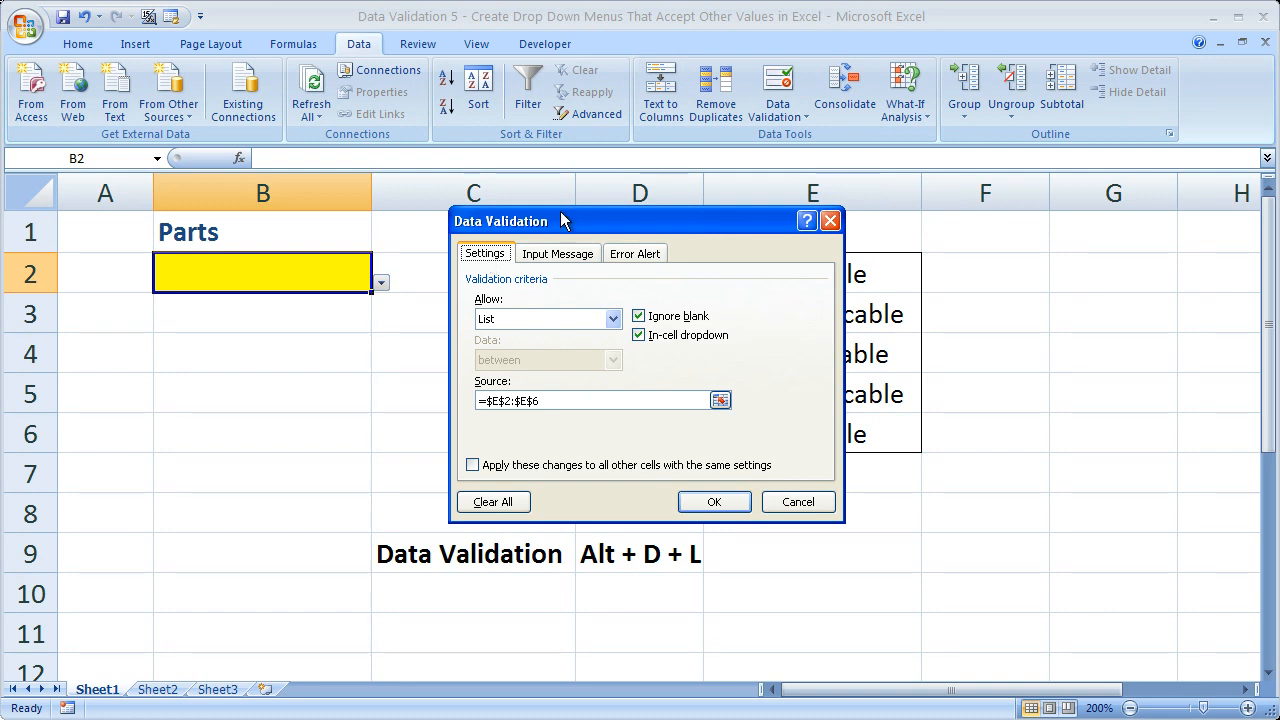
pyautogui.click(635, 253)
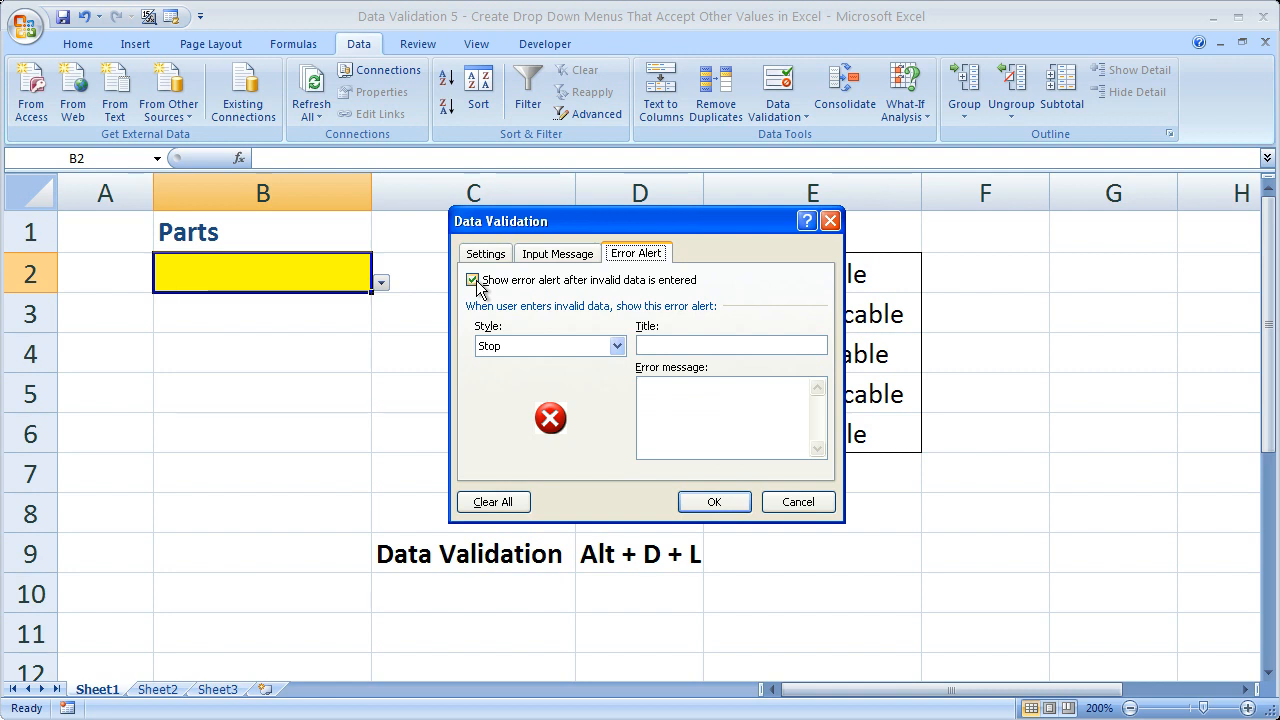
pyautogui.click(714, 501)
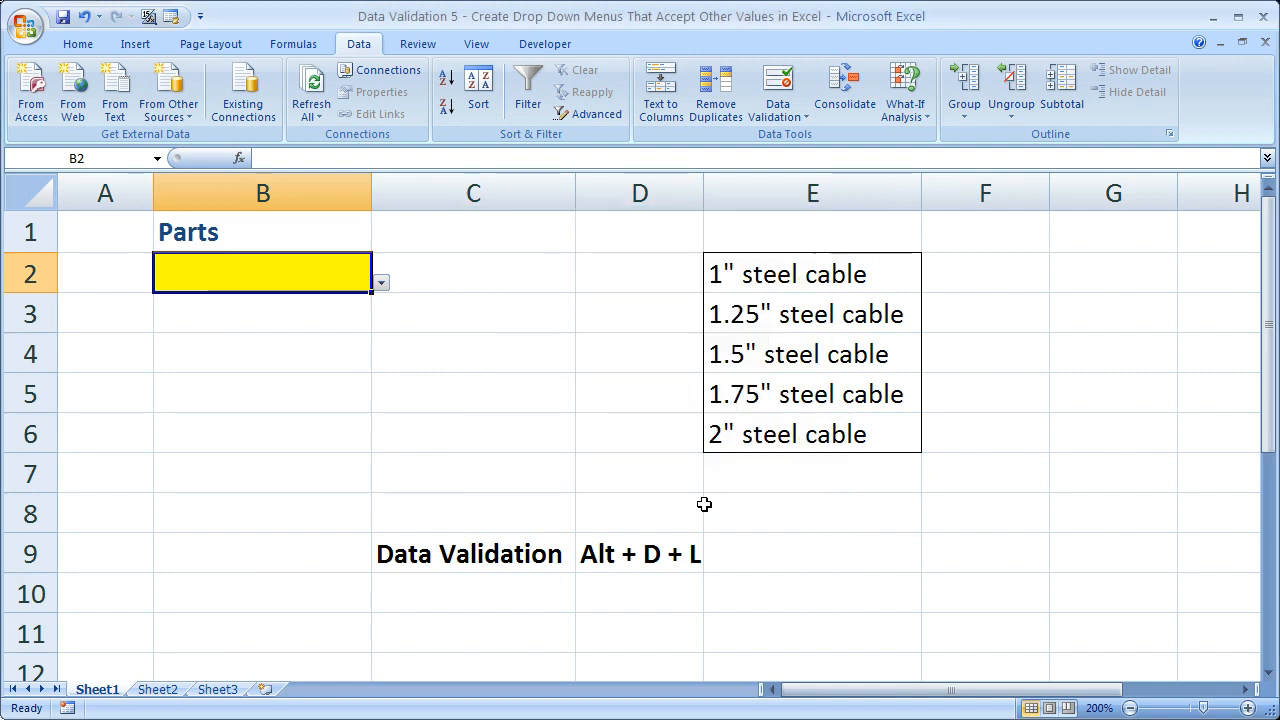
# - Type '2" steel cable' and 'asdf' into B2, then pick 1.5" steel cable from its list
pyautogui.write('2')
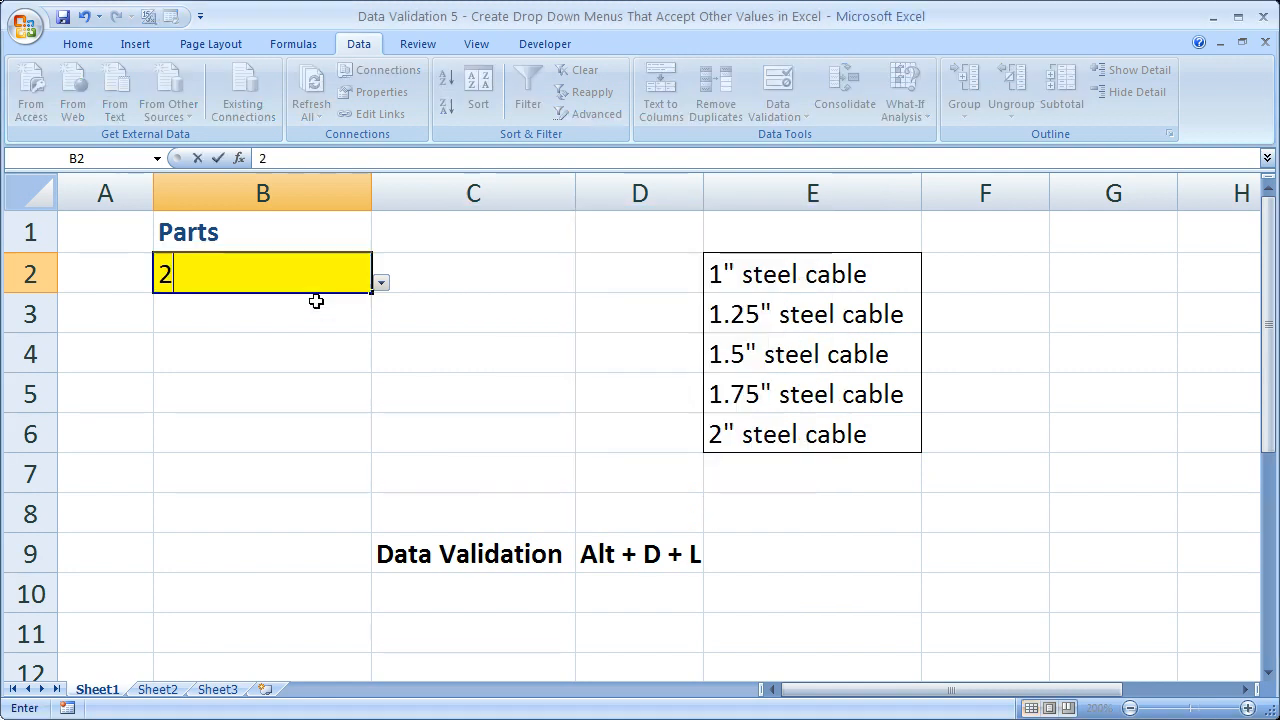
pyautogui.write('" st')
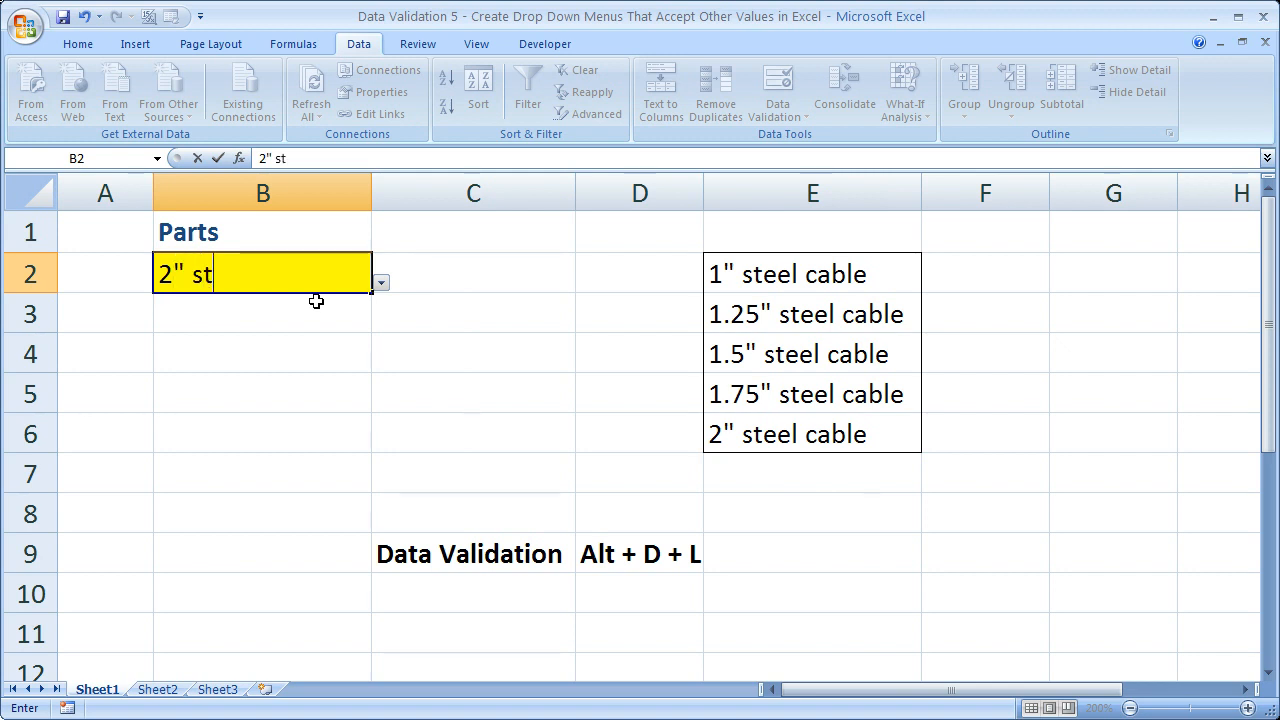
pyautogui.write('eel cable')
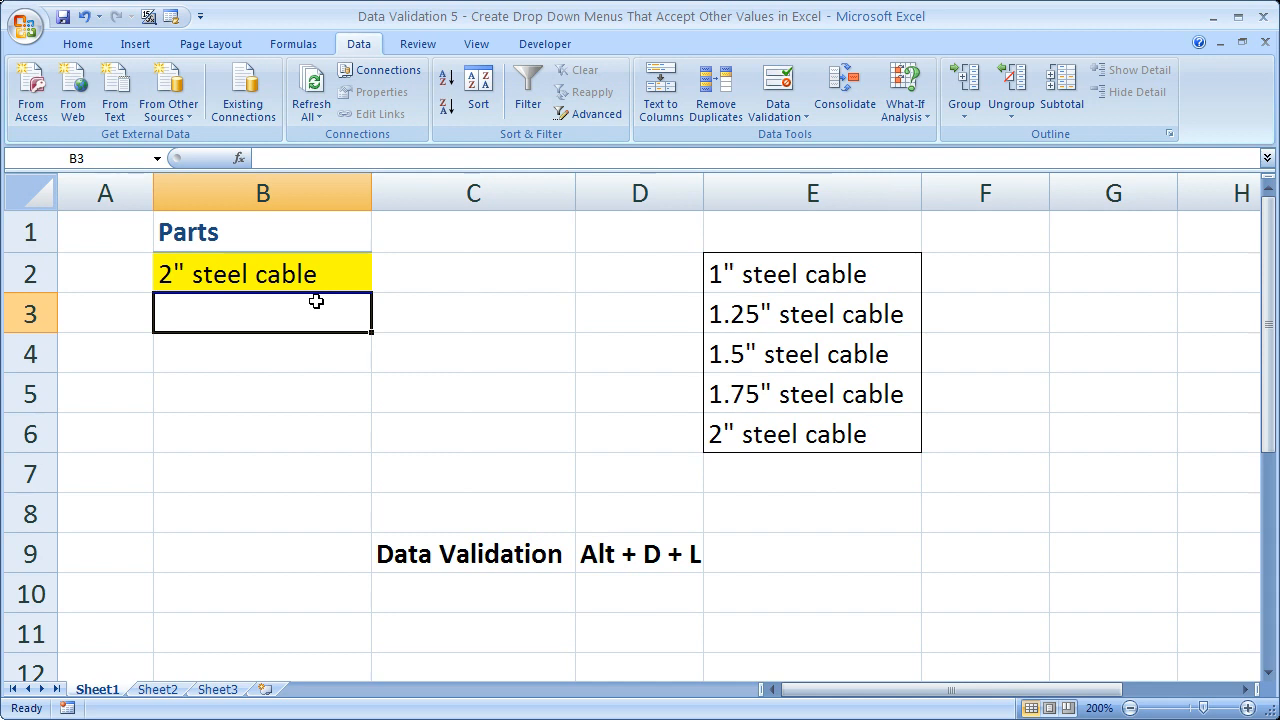
pyautogui.moveTo(315, 277)
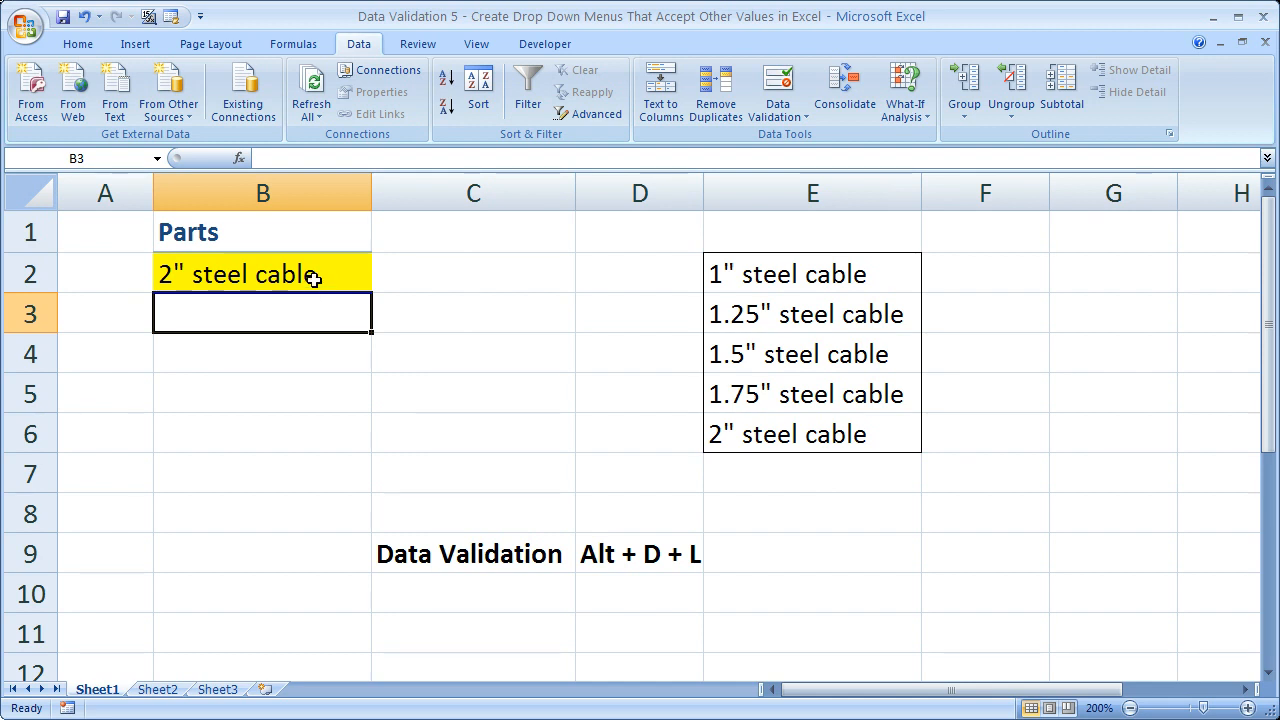
pyautogui.write('asdf')
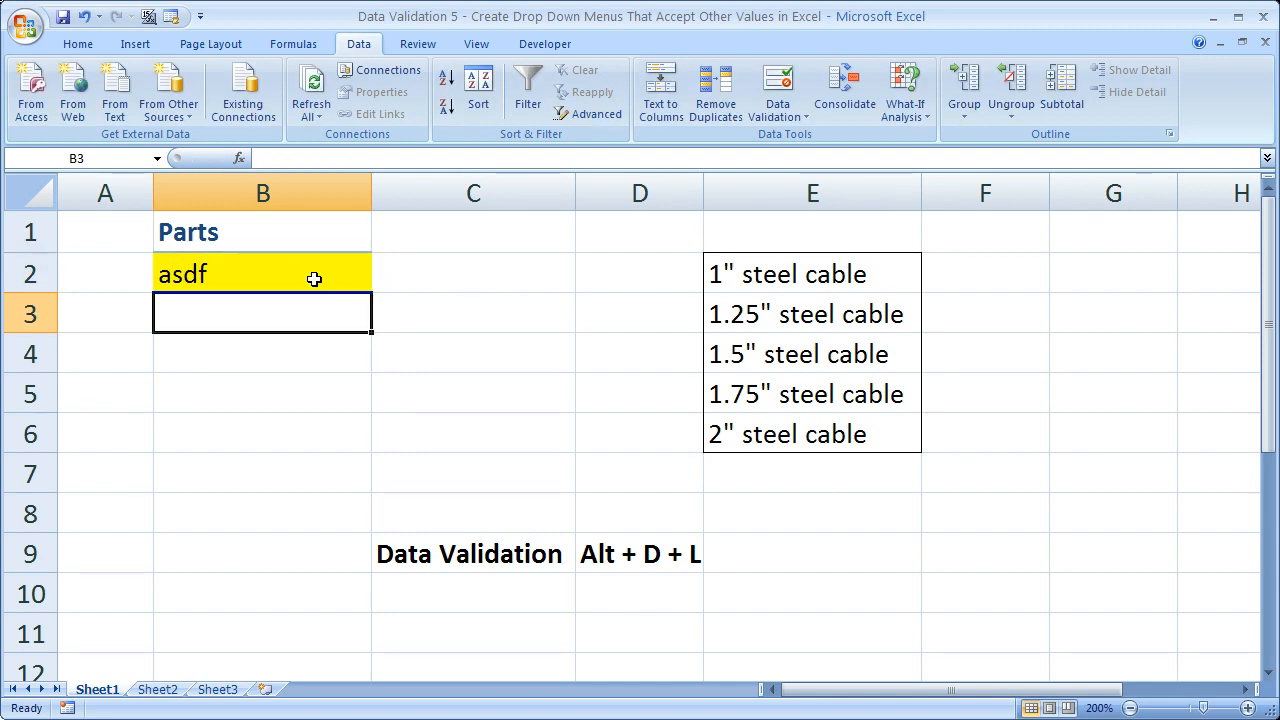
pyautogui.click(380, 274)
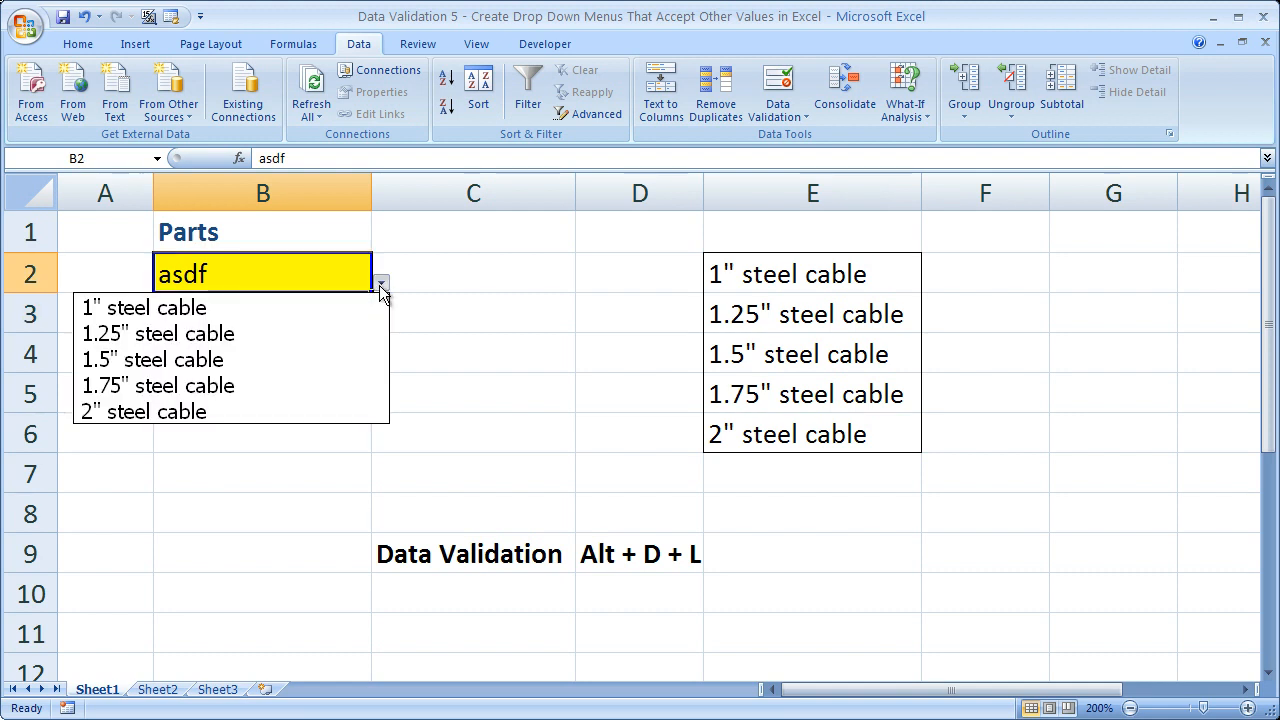
pyautogui.click(152, 359)
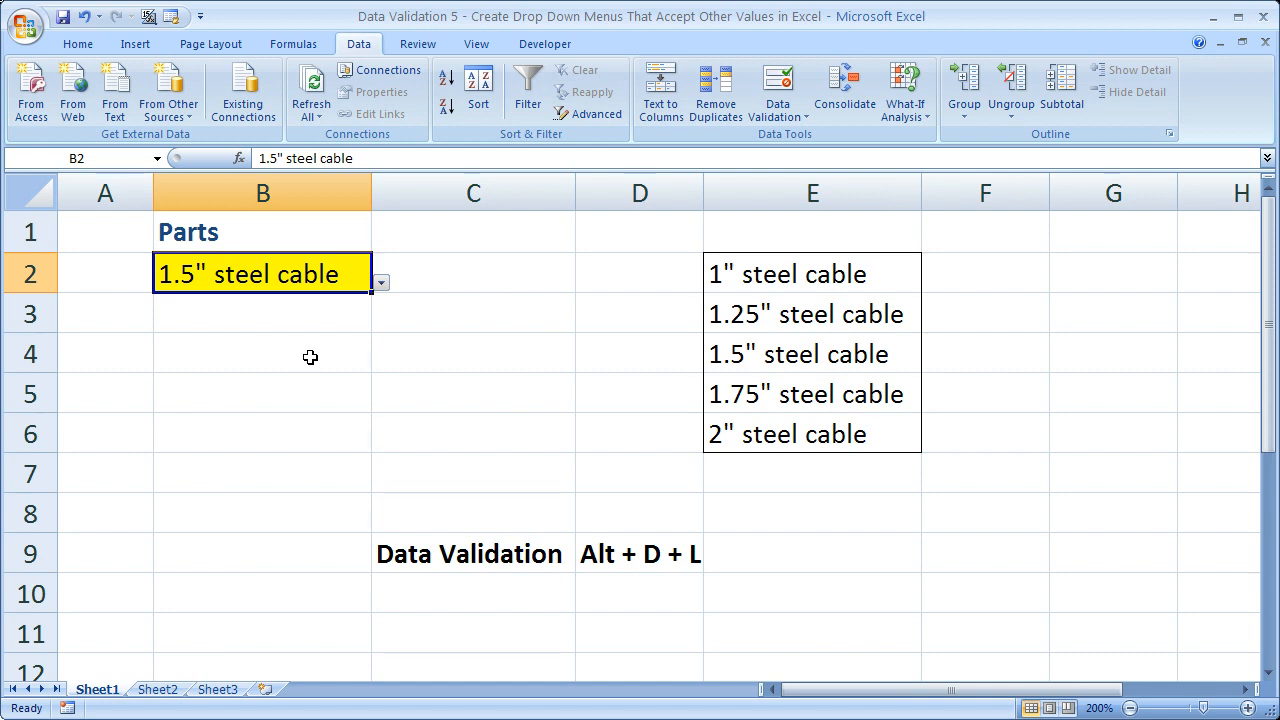
# - Clear B2 and review its list validation, leaving the invalid-data error alert off
pyautogui.press('Delete')
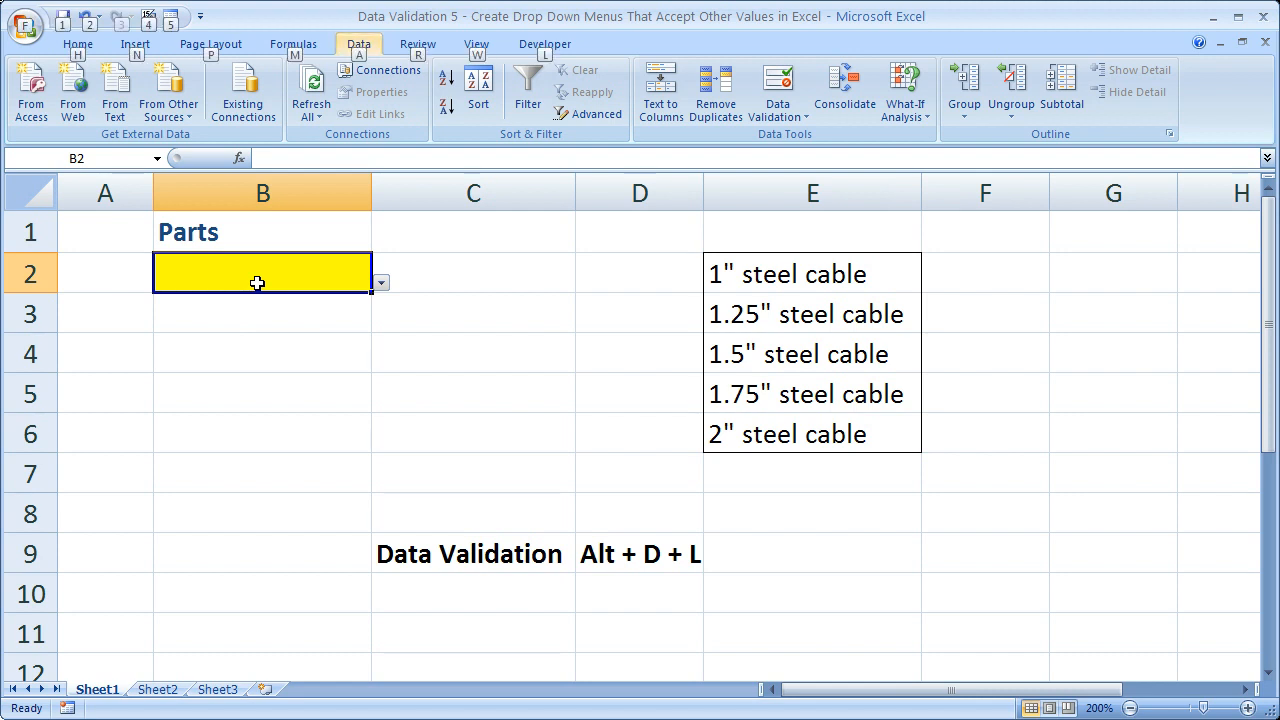
pyautogui.click(778, 90)
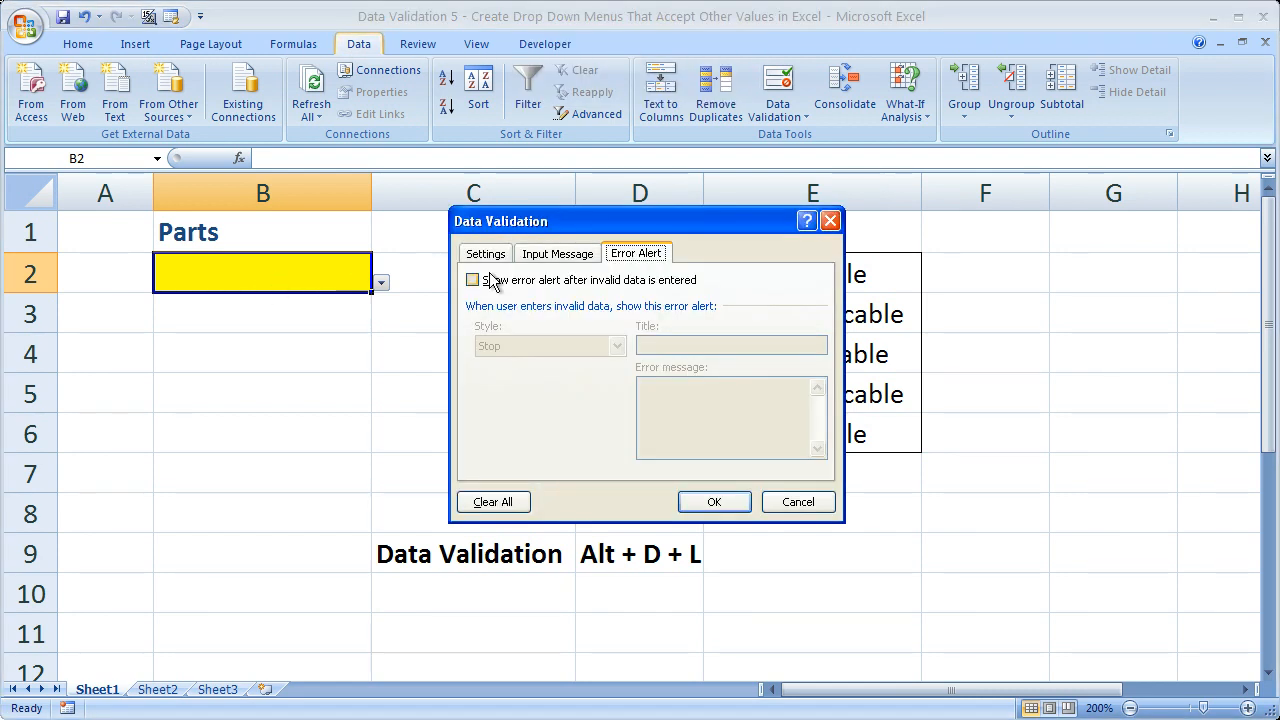
pyautogui.click(485, 253)
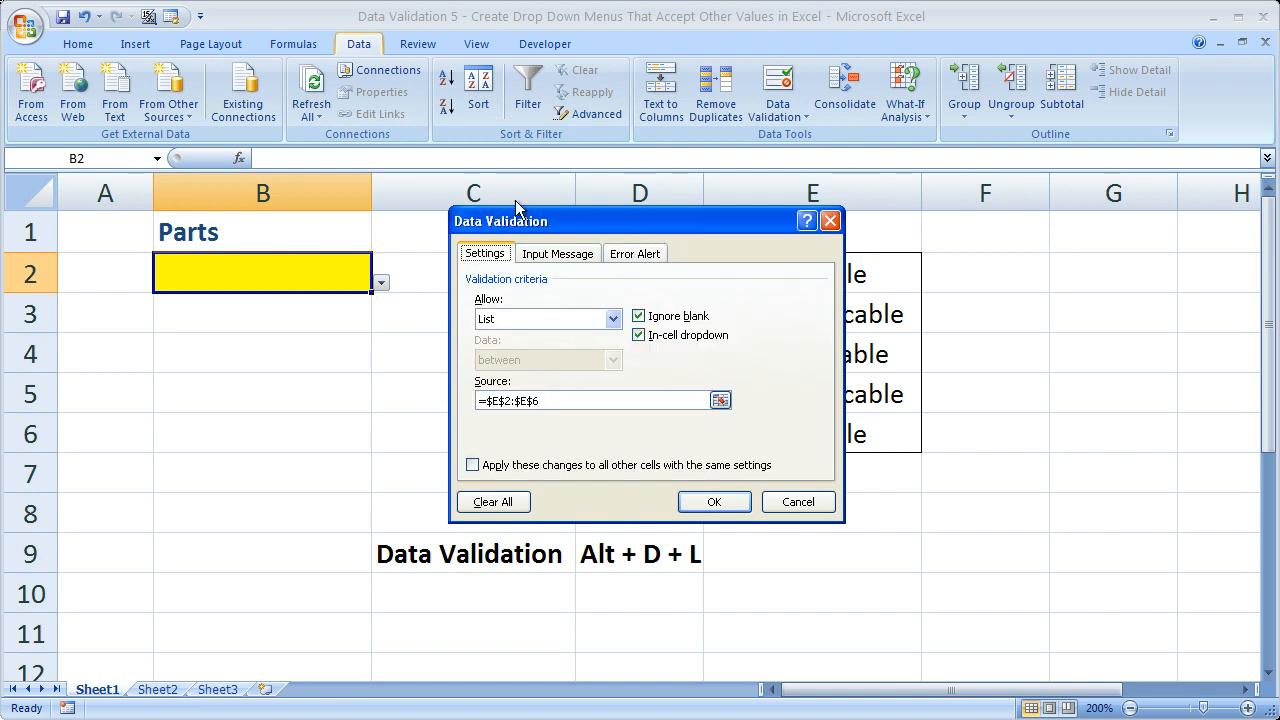
pyautogui.moveTo(512, 237)
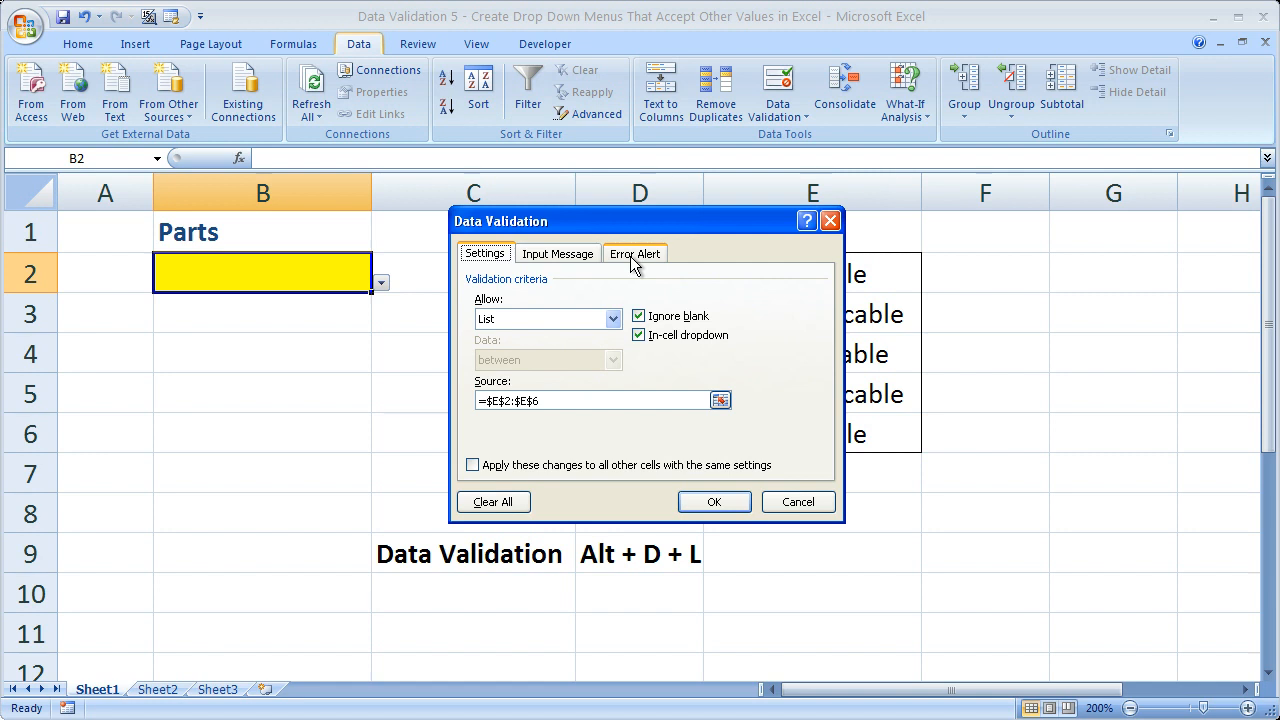
pyautogui.click(635, 253)
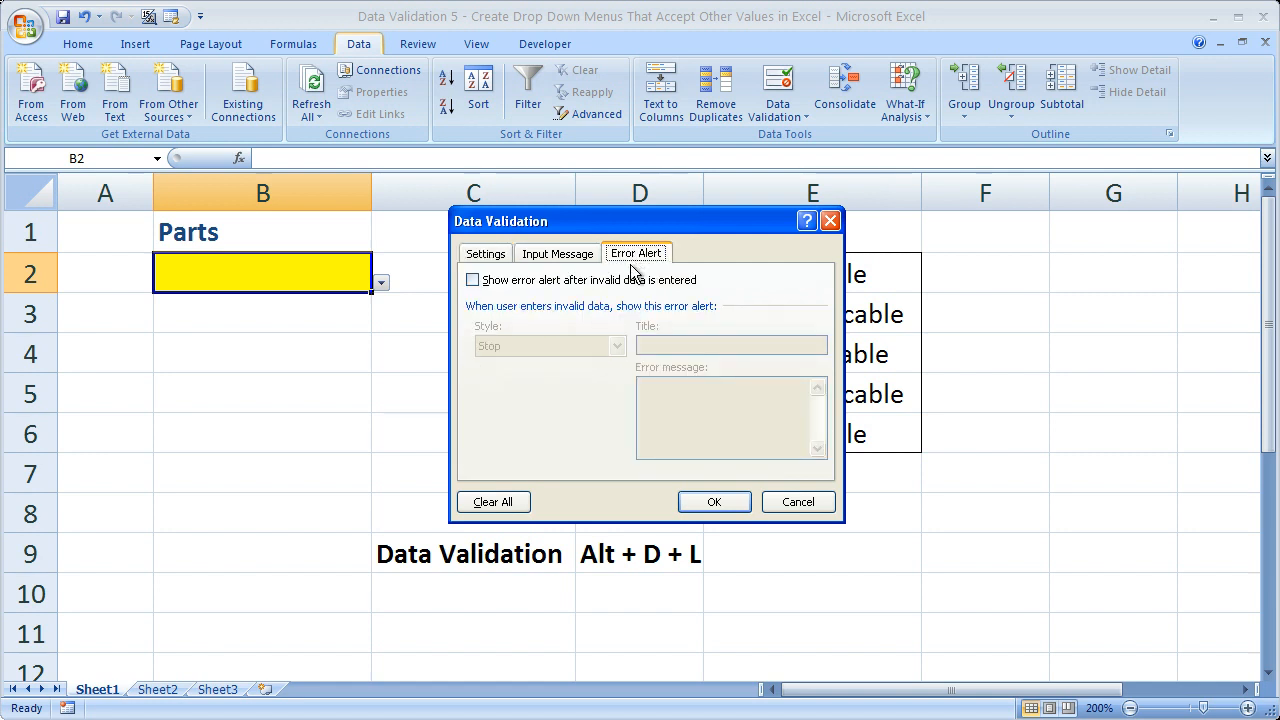
pyautogui.click(473, 280)
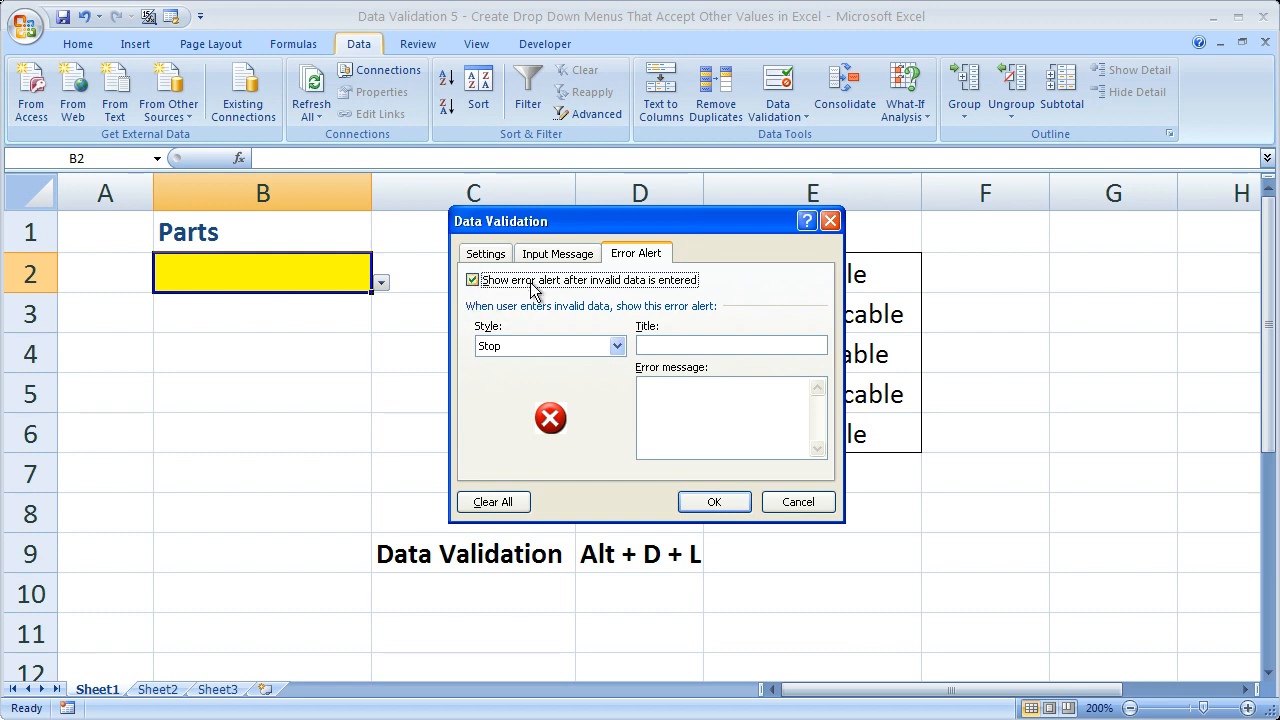
pyautogui.click(472, 280)
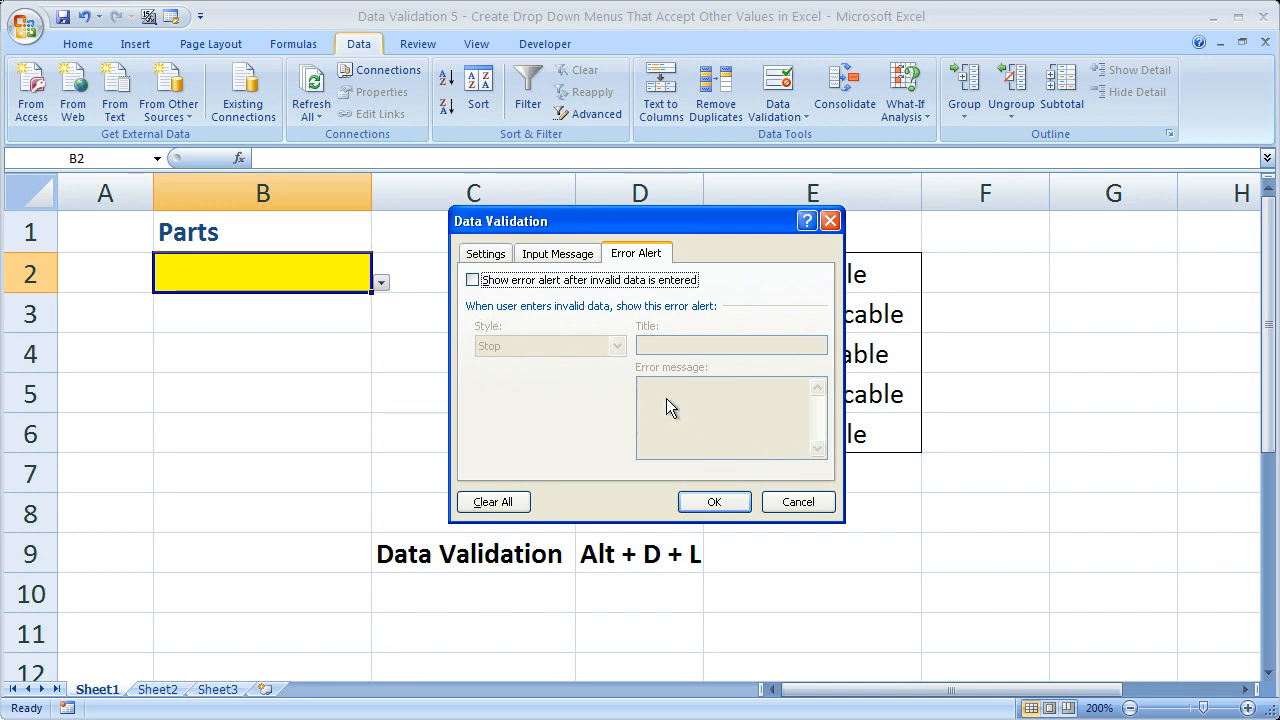
pyautogui.moveTo(713, 430)
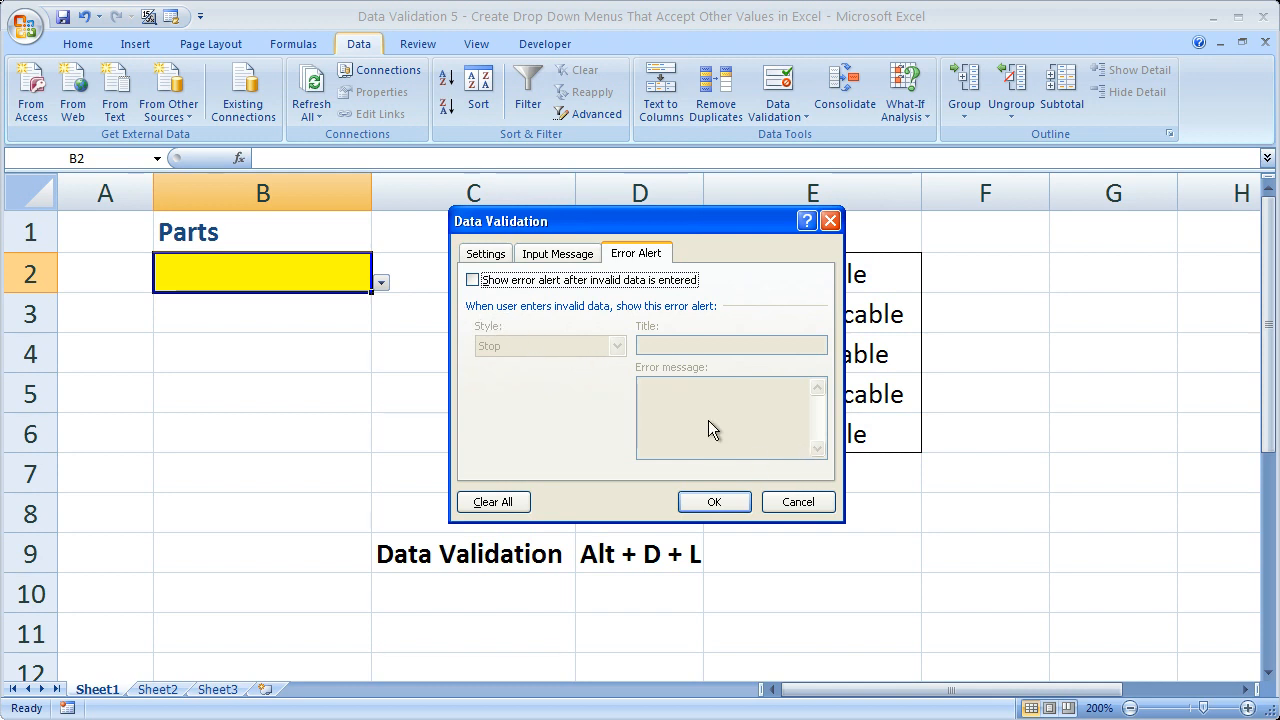
pyautogui.click(714, 501)
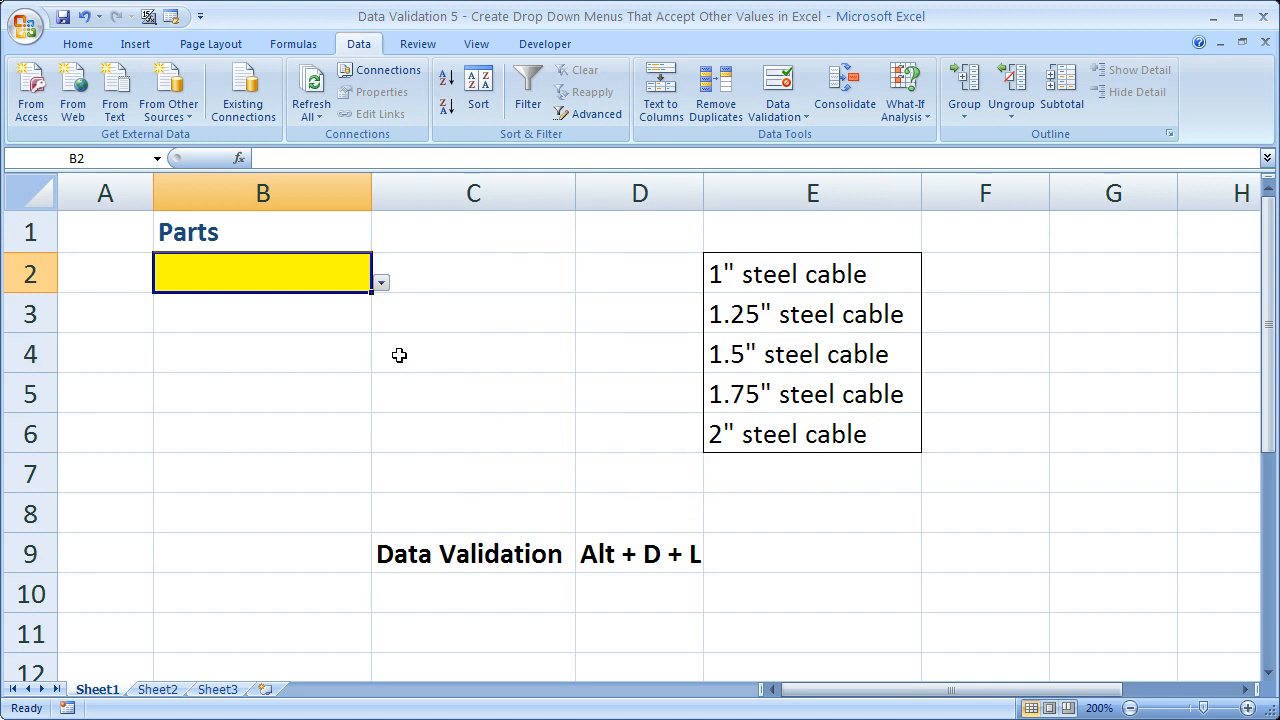
pyautogui.moveTo(377, 327)
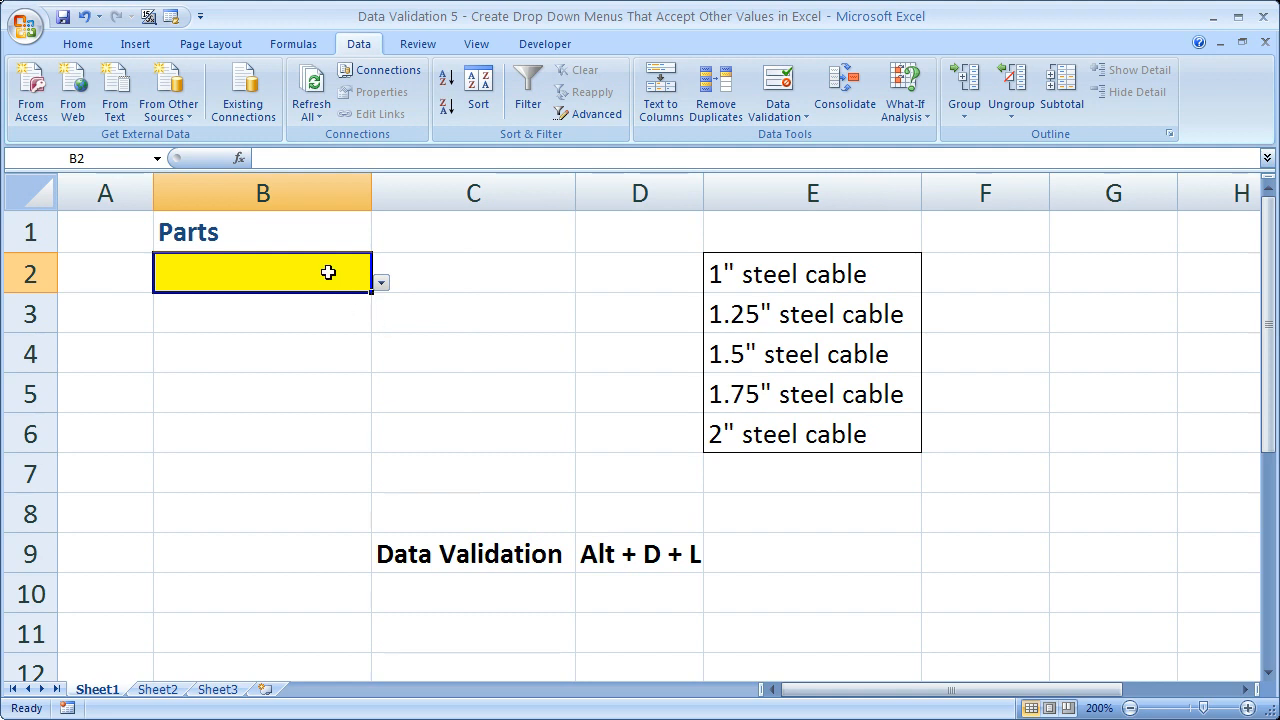
# - Pick 1.5" steel cable for B2 and confirm validation keeps the error alert off
pyautogui.click(381, 282)
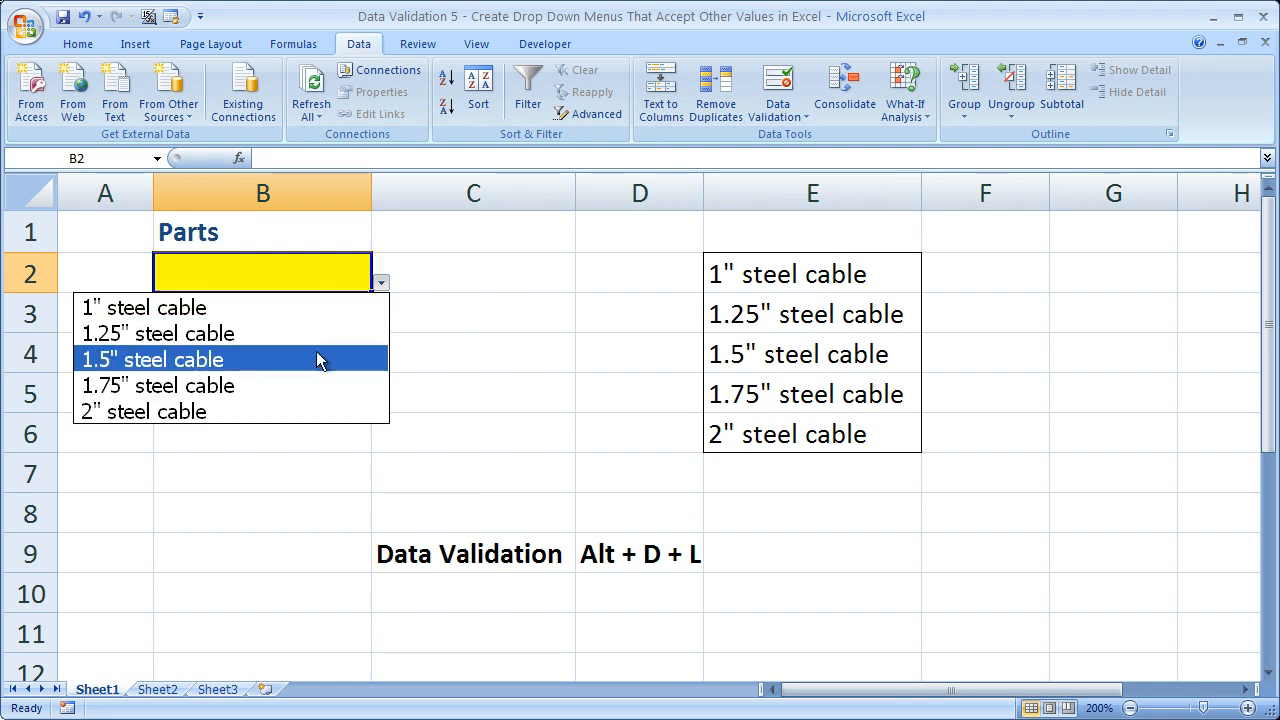
pyautogui.click(153, 359)
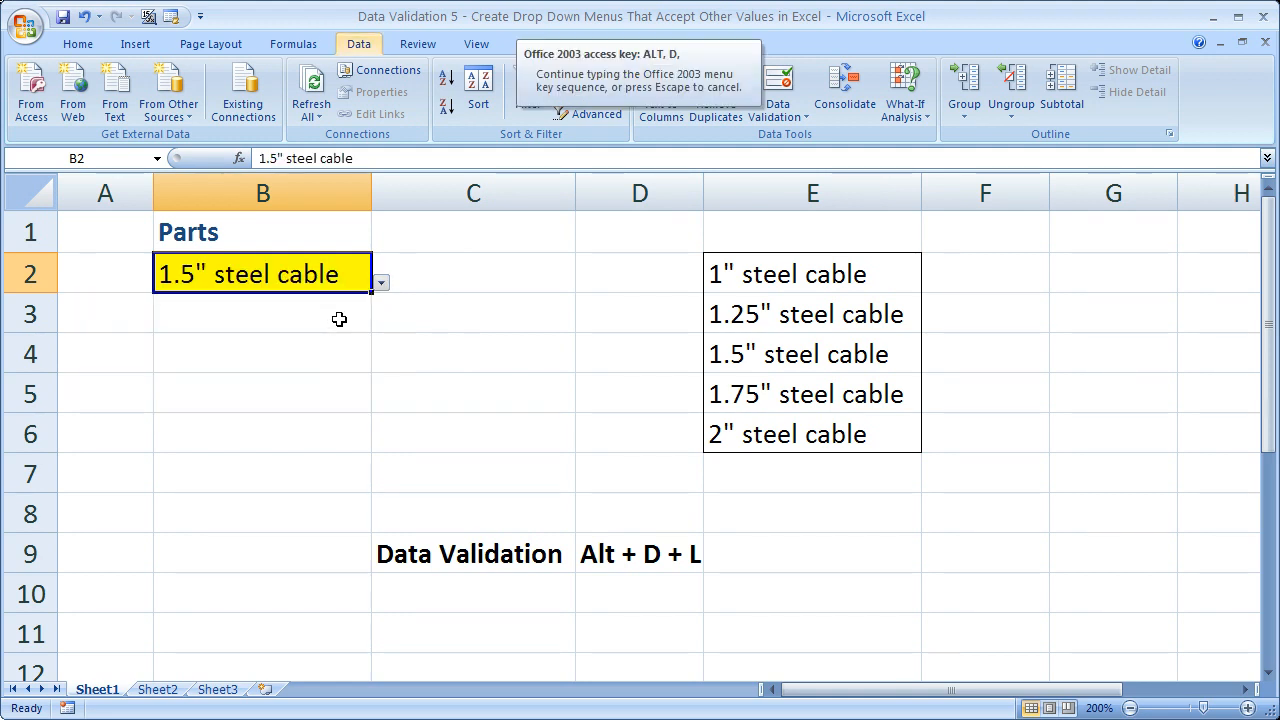
pyautogui.press('alt+d+l')
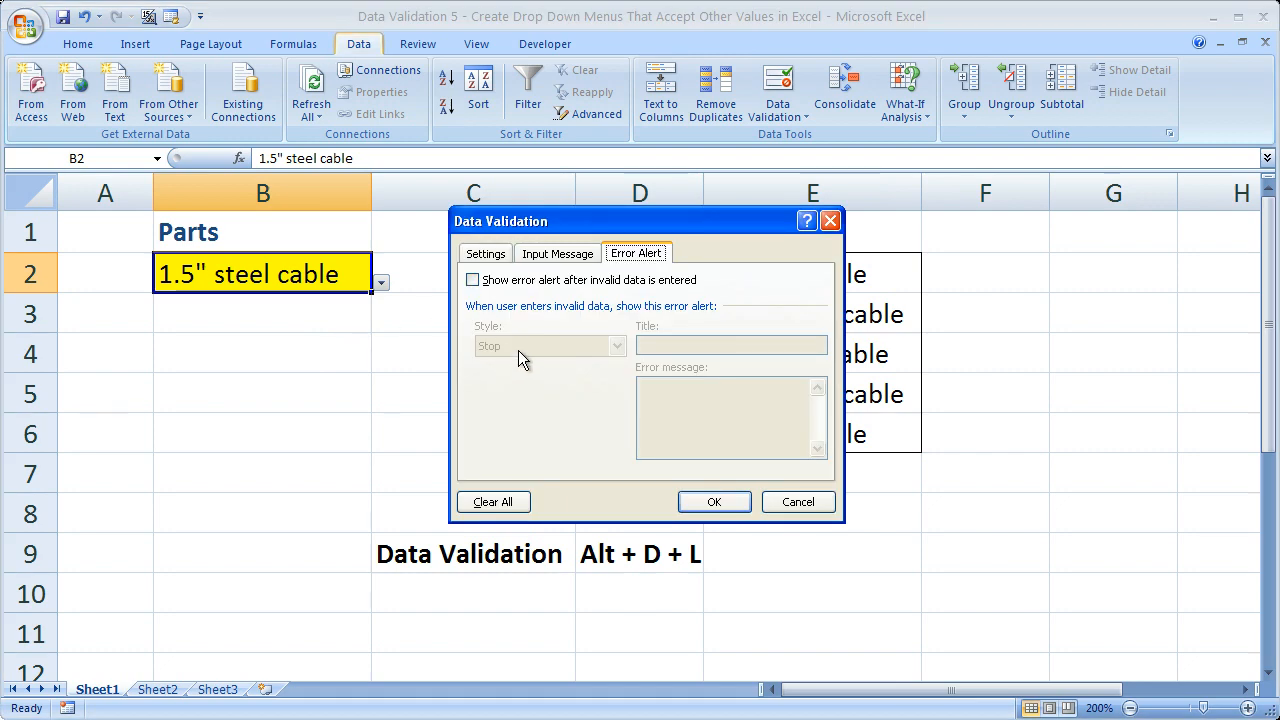
pyautogui.click(714, 501)
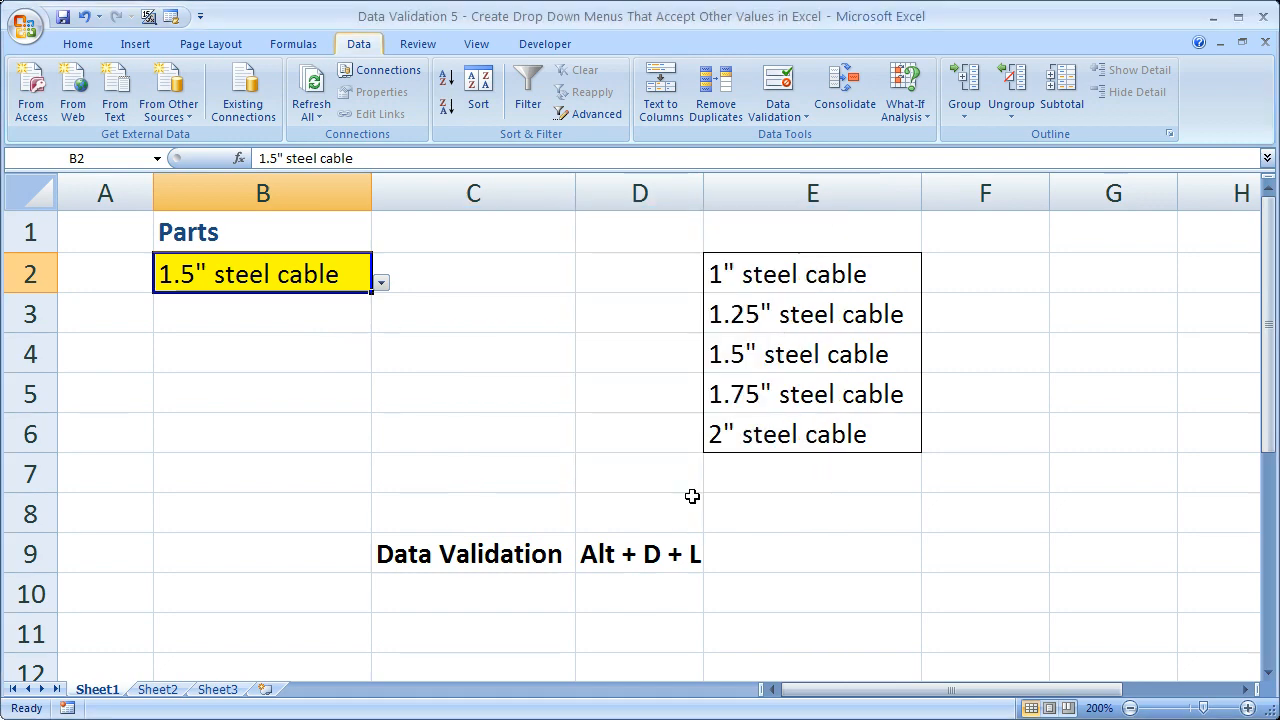
pyautogui.write('asdf')
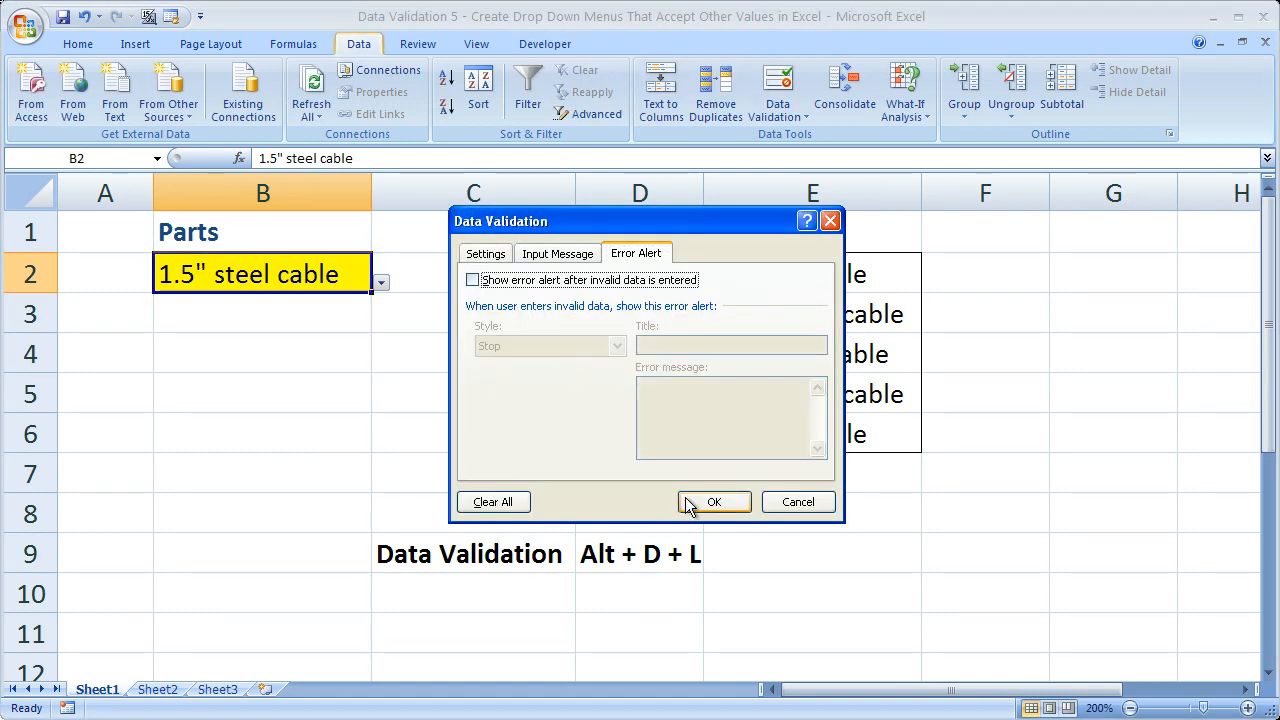
pyautogui.click(714, 501)
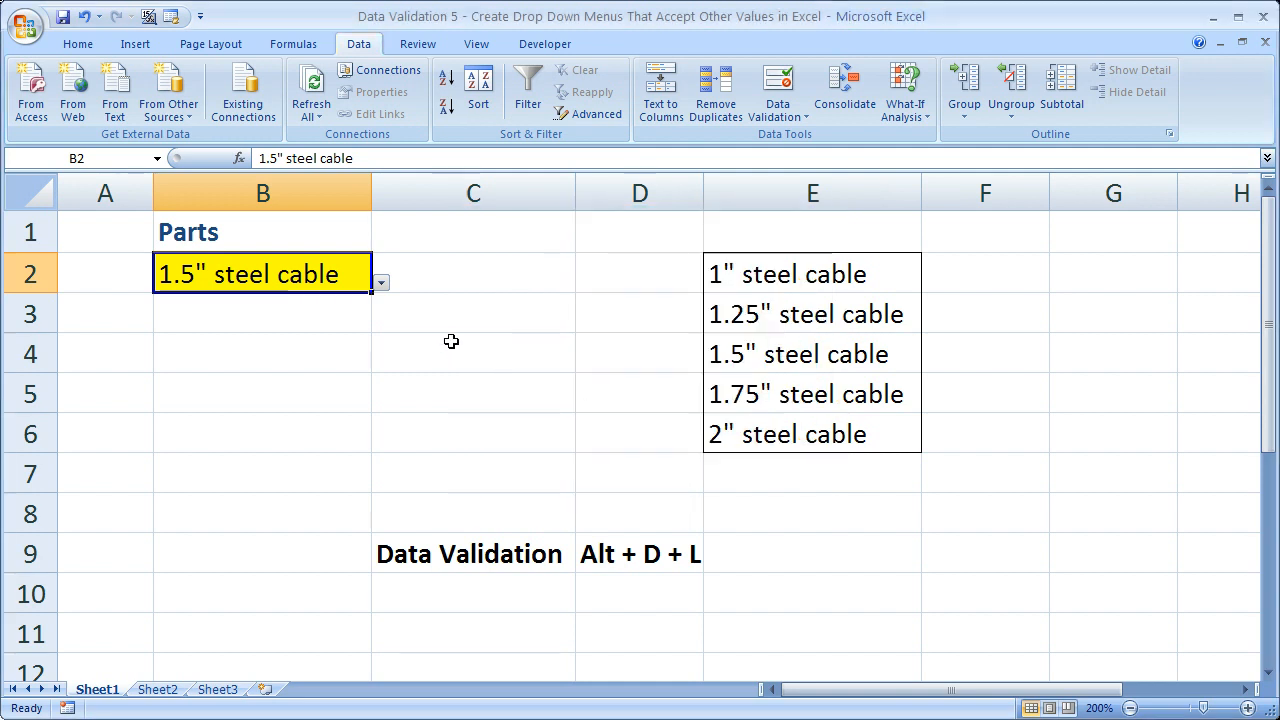